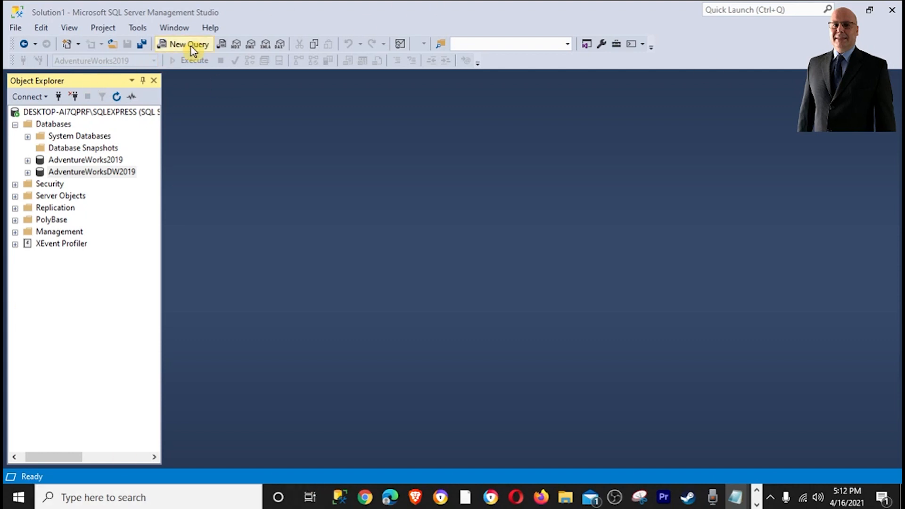
Run a SELECT on HumanResources.Employee with a CASE-based Y/N QUALIFIED column in a new query.
{"action": "left_click", "coordinate": [187, 44]}
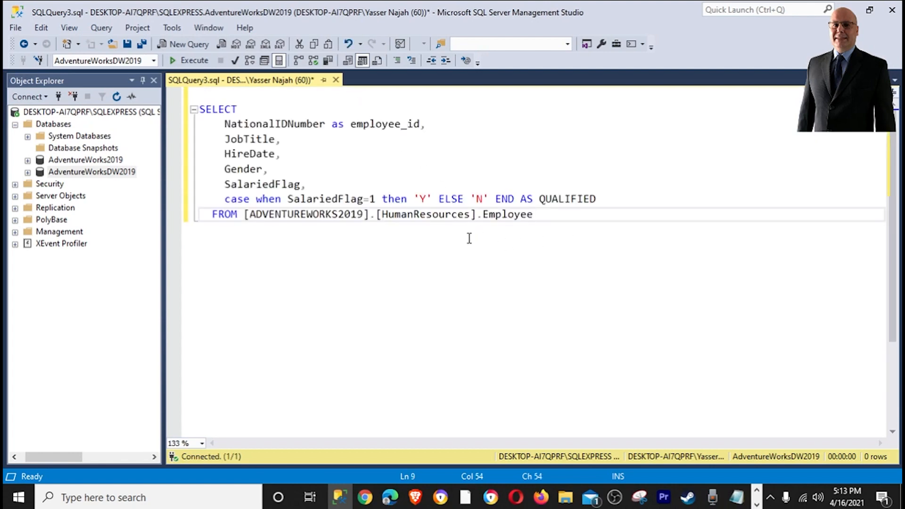
{"action": "left_click", "coordinate": [193, 60]}
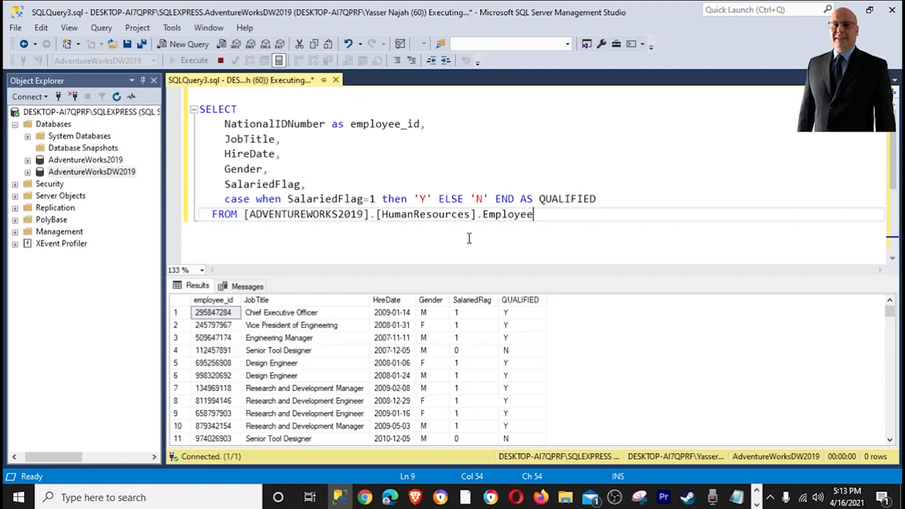
{"action": "left_click", "coordinate": [194, 60]}
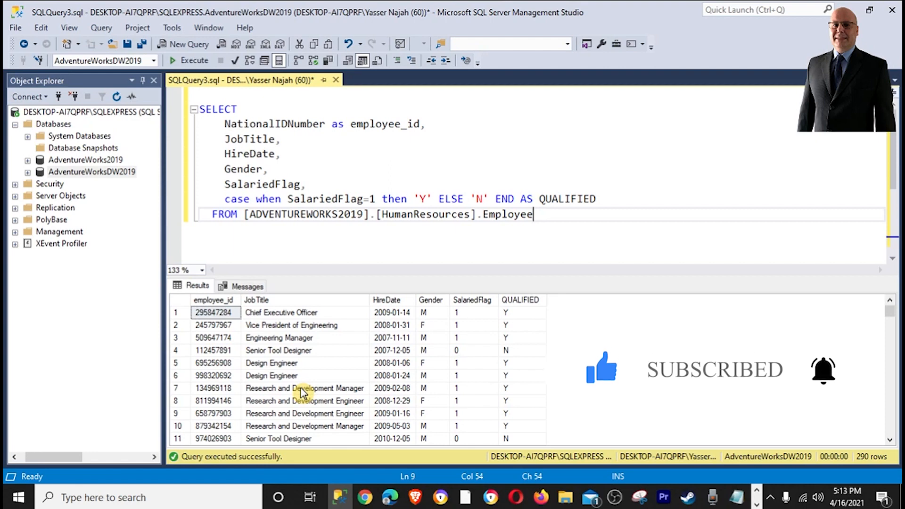
{"action": "mouse_move", "coordinate": [343, 74]}
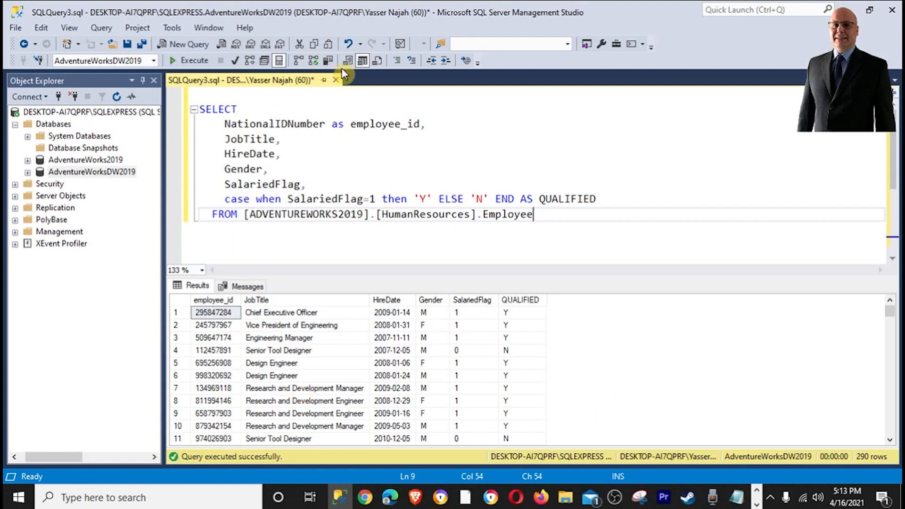
{"action": "mouse_move", "coordinate": [299, 350]}
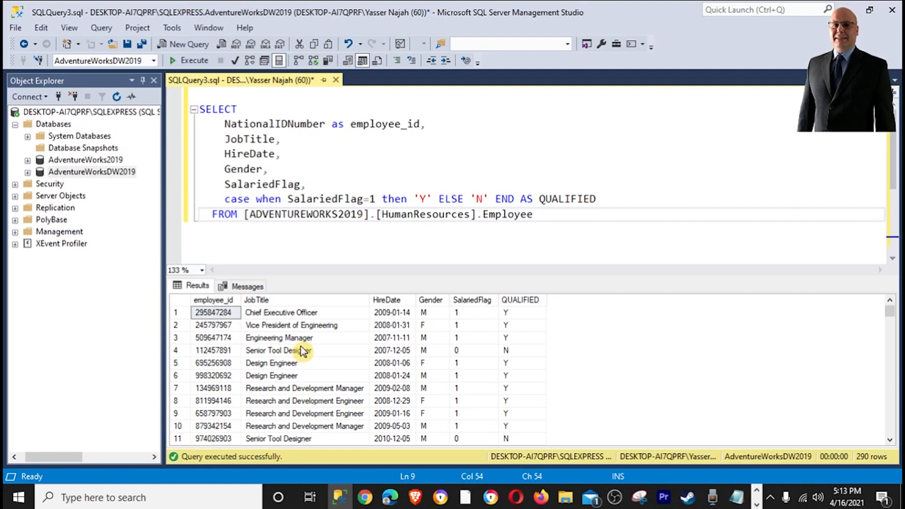
{"action": "mouse_move", "coordinate": [263, 351]}
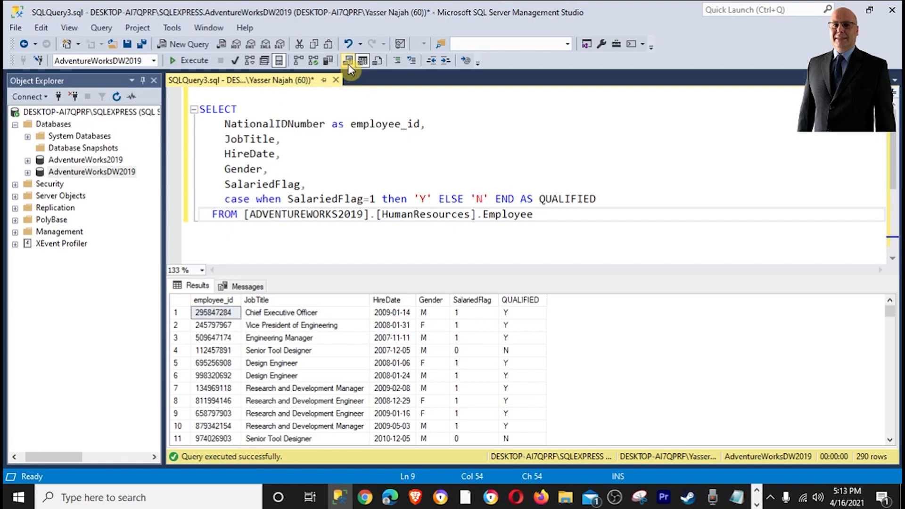
{"action": "mouse_move", "coordinate": [348, 60]}
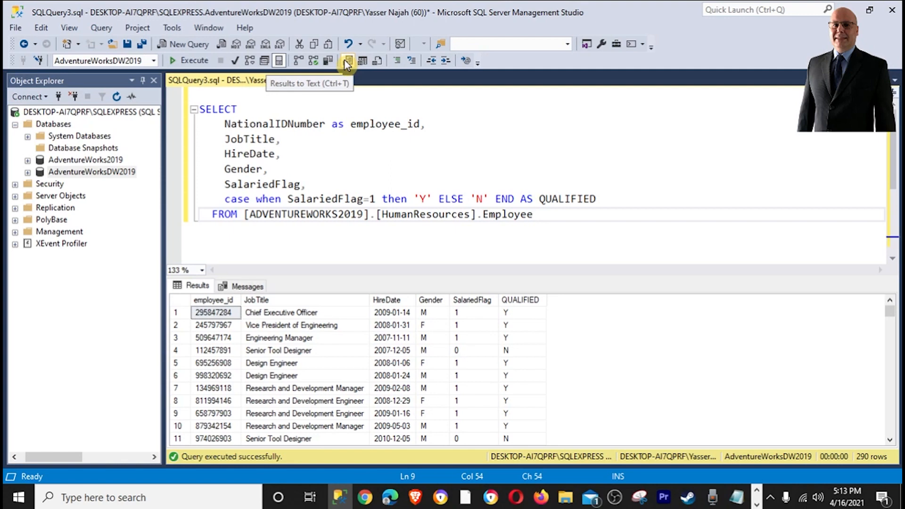
{"action": "mouse_move", "coordinate": [222, 99]}
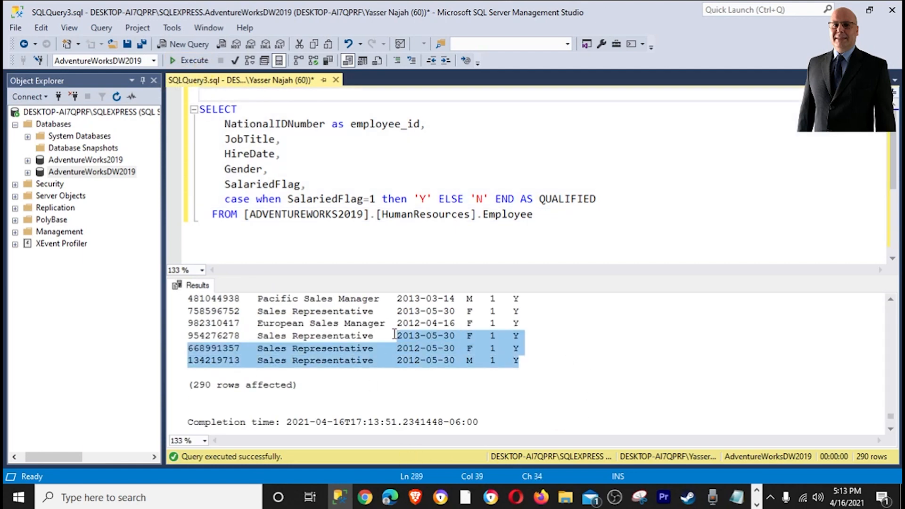
{"action": "scroll", "scroll_direction": "up", "scroll_amount": 3}
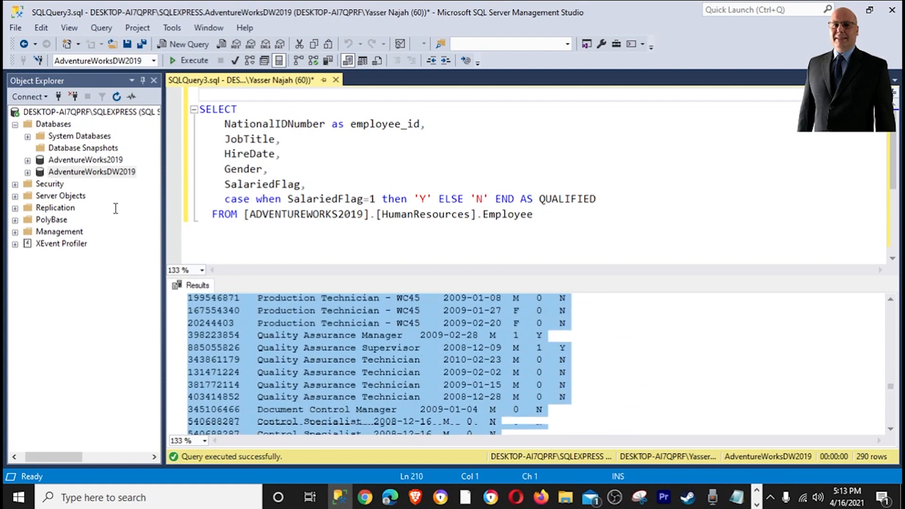
{"action": "scroll", "scroll_direction": "up", "scroll_amount": 3}
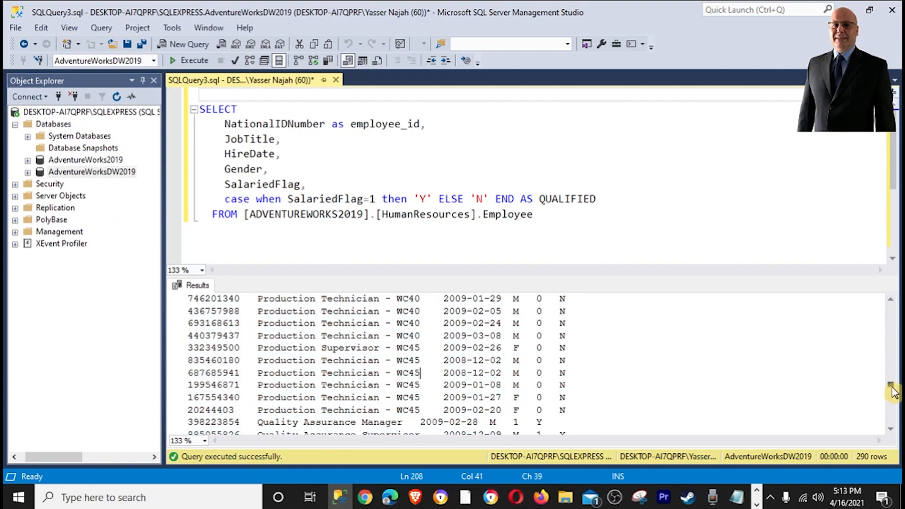
{"action": "scroll", "scroll_direction": "up", "scroll_amount": 3}
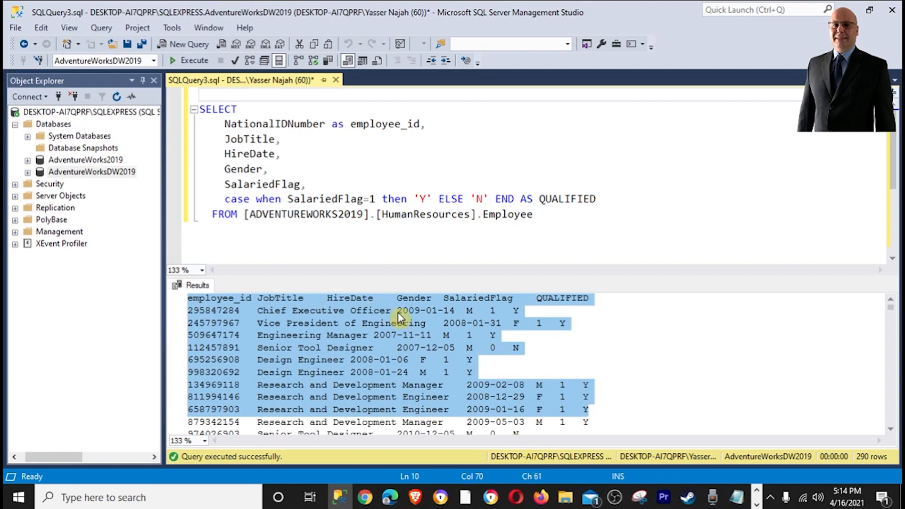
{"action": "left_click", "coordinate": [224, 214]}
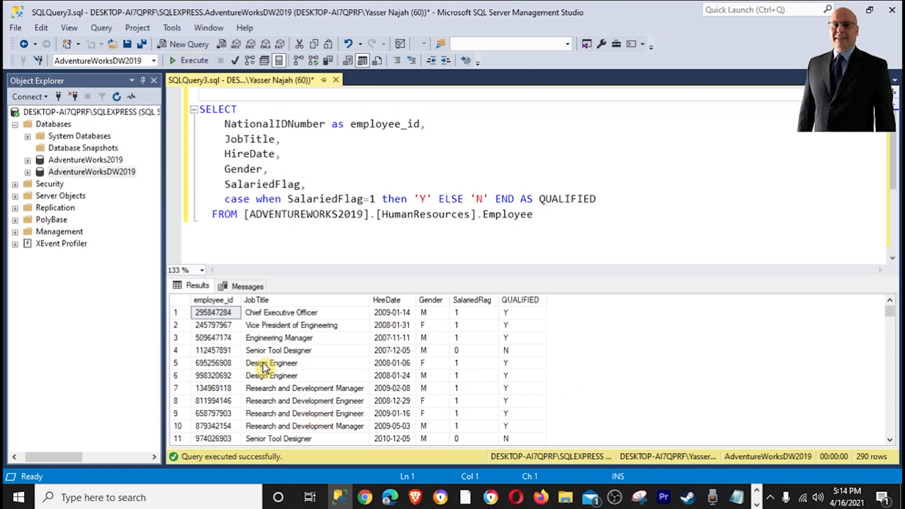
Rerun the employee query with Results to Text and browse the 290 text rows.
{"action": "left_click", "coordinate": [522, 388]}
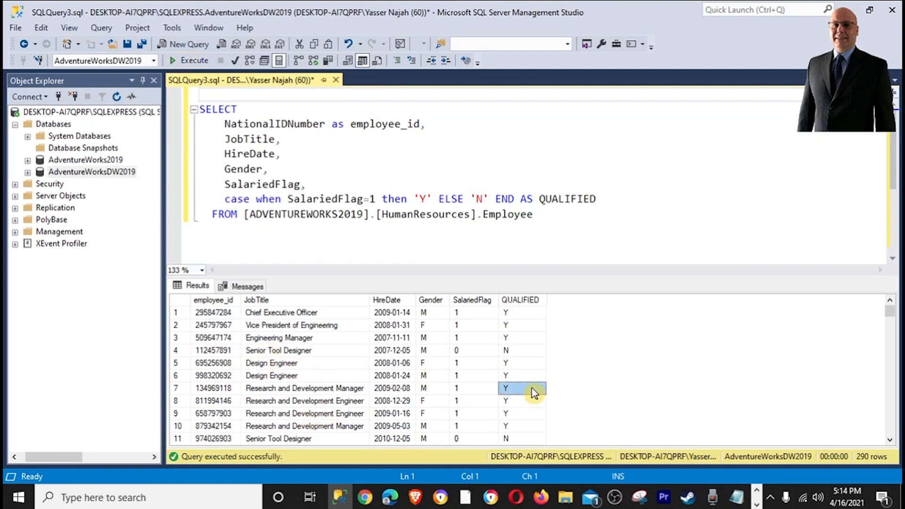
{"action": "left_click", "coordinate": [279, 350]}
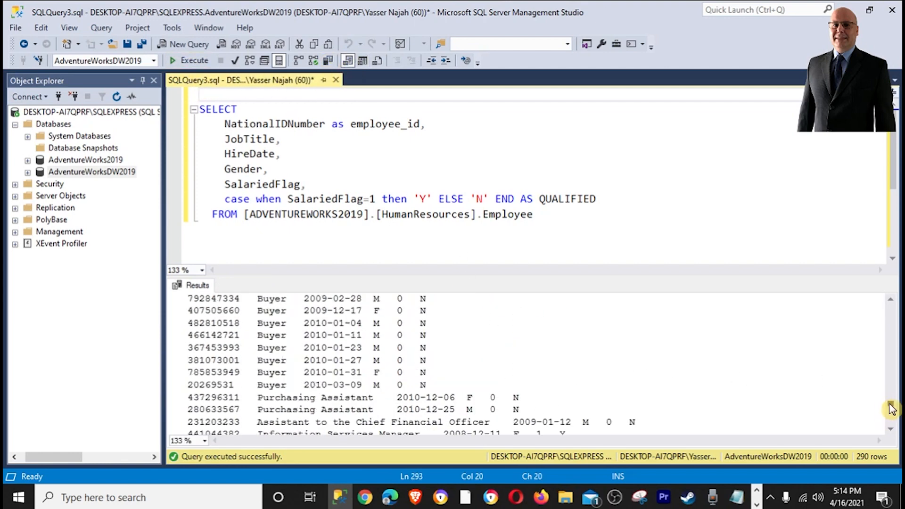
{"action": "scroll", "scroll_direction": "up", "scroll_amount": 3}
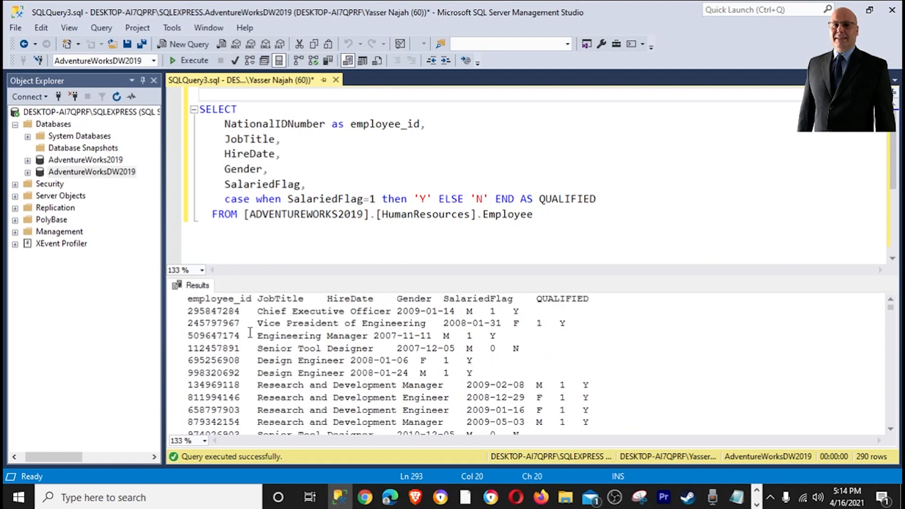
{"action": "mouse_move", "coordinate": [462, 349]}
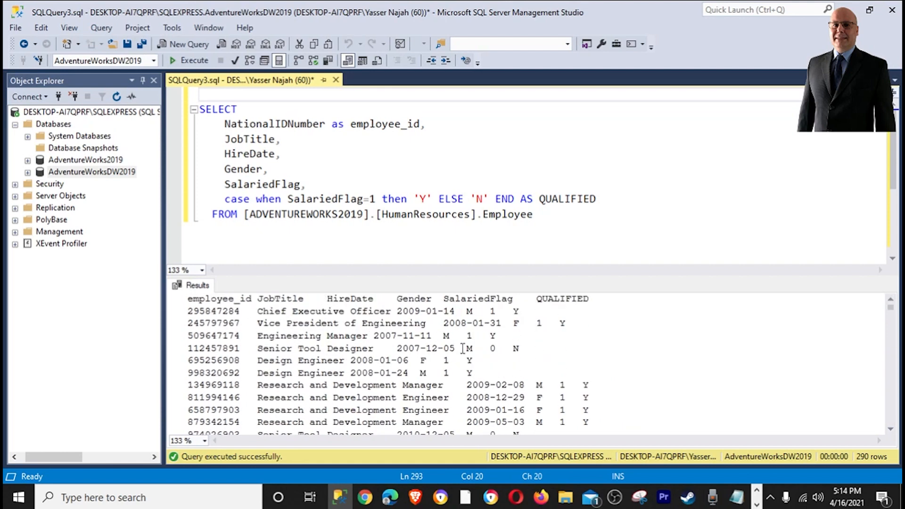
{"action": "mouse_move", "coordinate": [357, 279]}
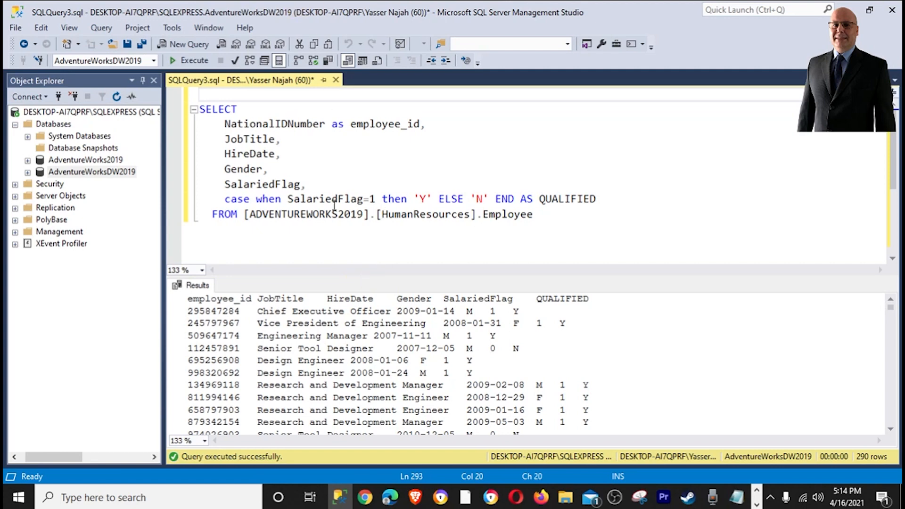
{"action": "mouse_move", "coordinate": [340, 368]}
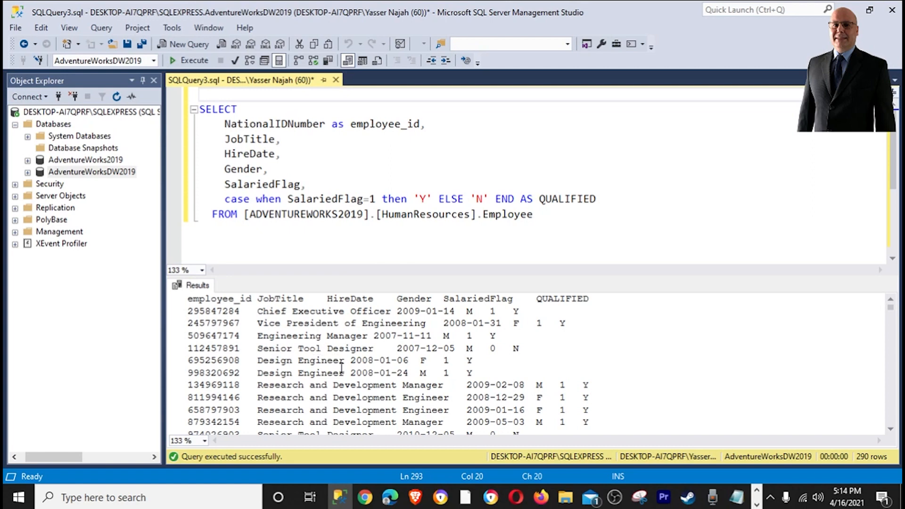
{"action": "mouse_move", "coordinate": [518, 378]}
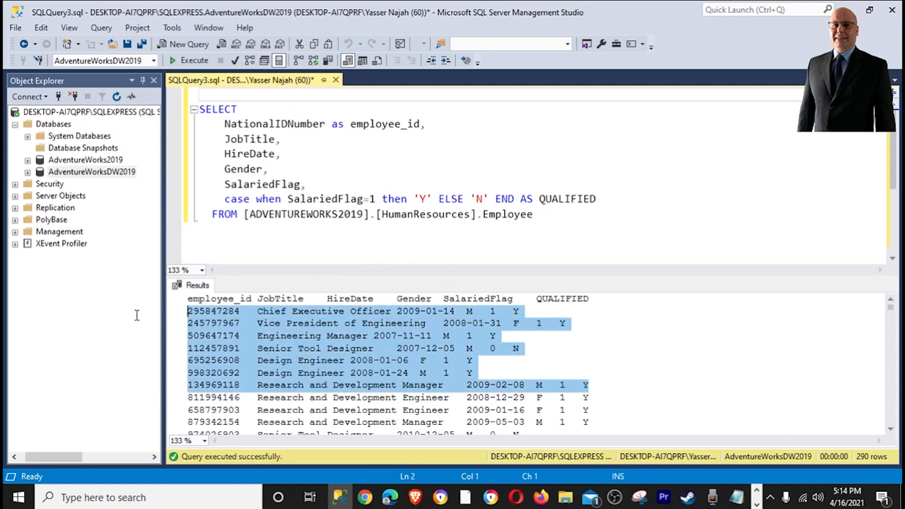
{"action": "left_click", "coordinate": [268, 324]}
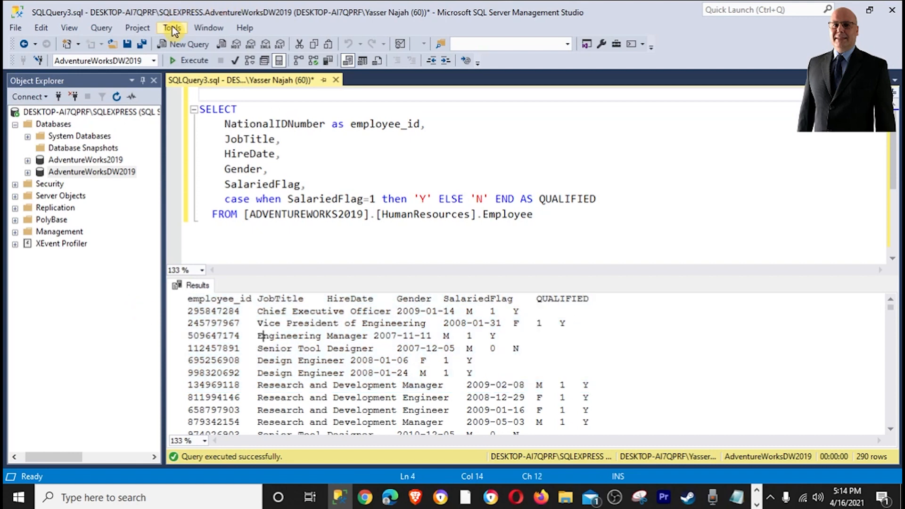
Open the Options page for Query Results > SQL Server > Results to Text.
{"action": "left_click", "coordinate": [171, 28]}
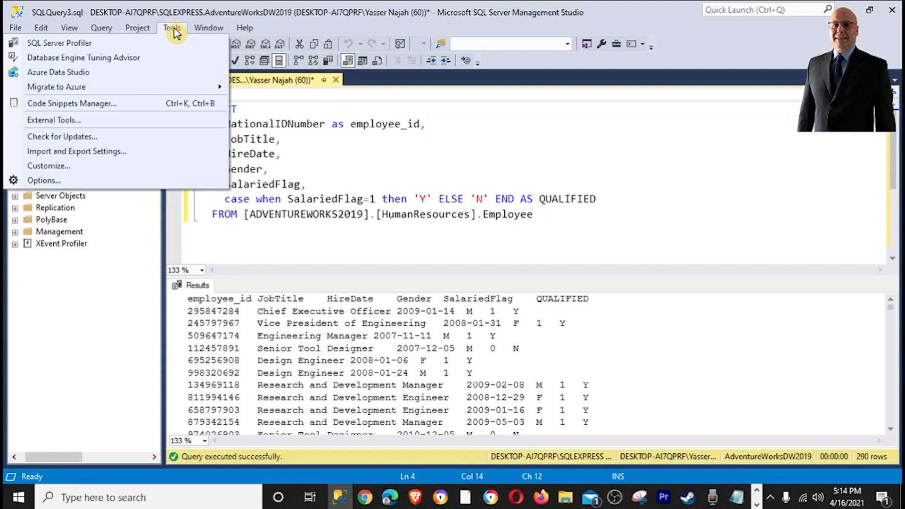
{"action": "mouse_move", "coordinate": [46, 185]}
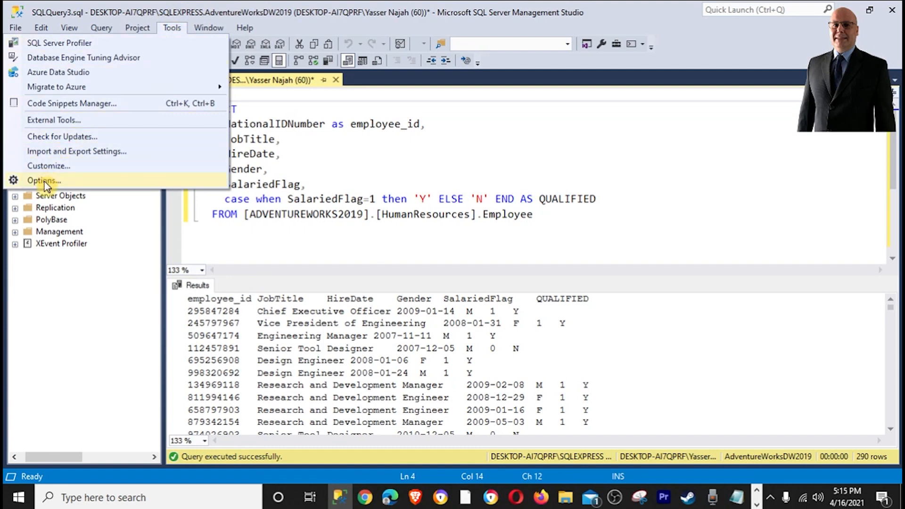
{"action": "left_click", "coordinate": [42, 180]}
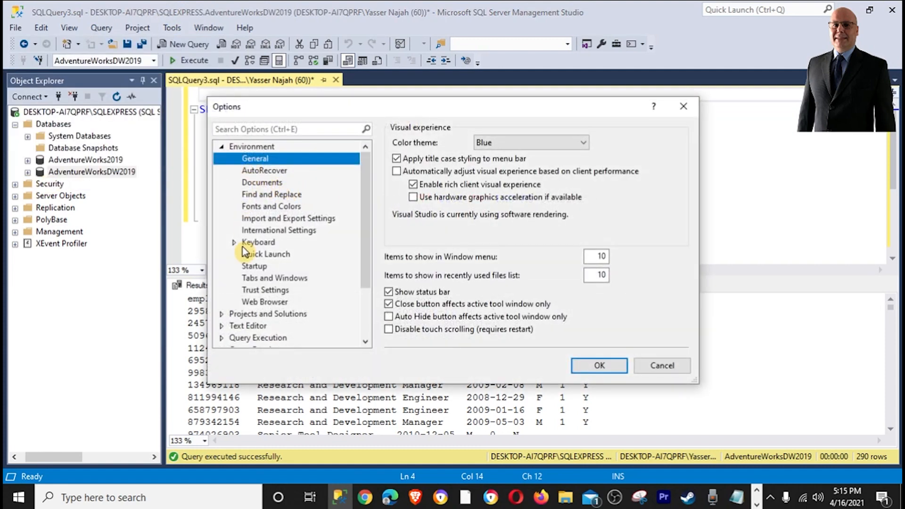
{"action": "mouse_move", "coordinate": [271, 206]}
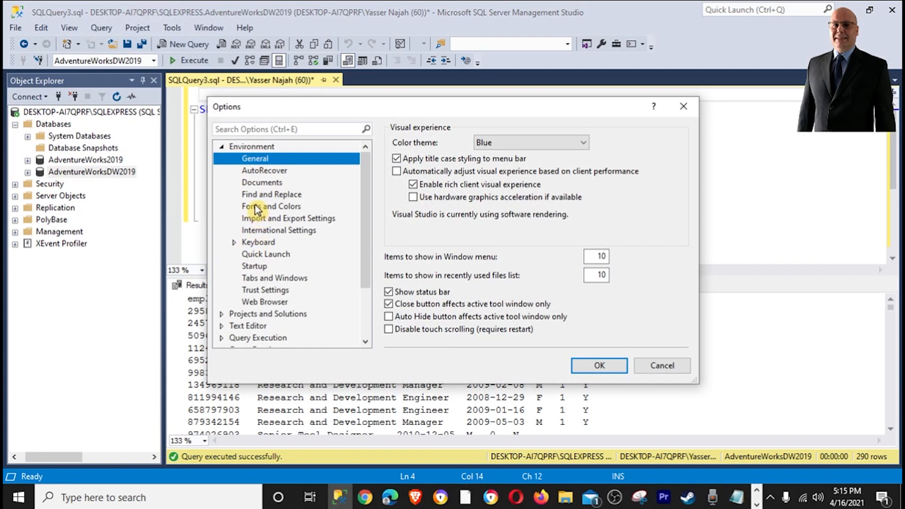
{"action": "mouse_move", "coordinate": [249, 207]}
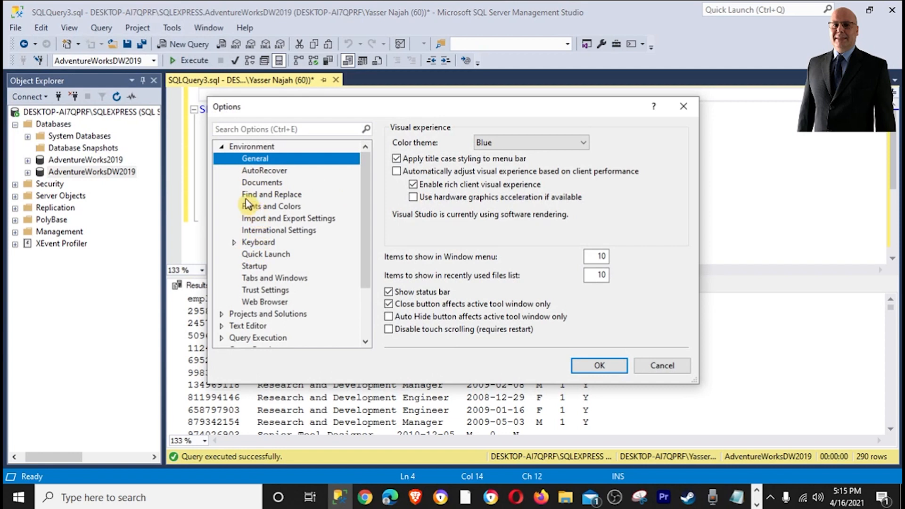
{"action": "scroll", "scroll_direction": "down", "scroll_amount": 3}
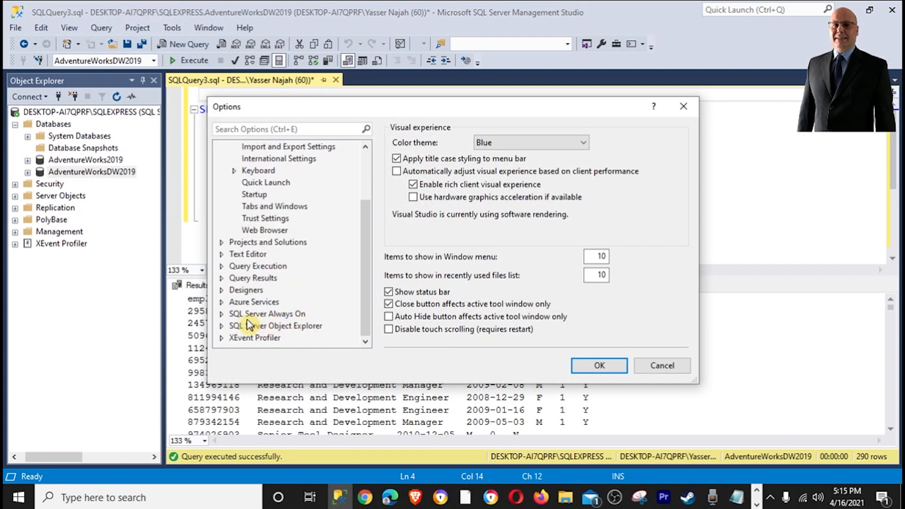
{"action": "left_click", "coordinate": [222, 277]}
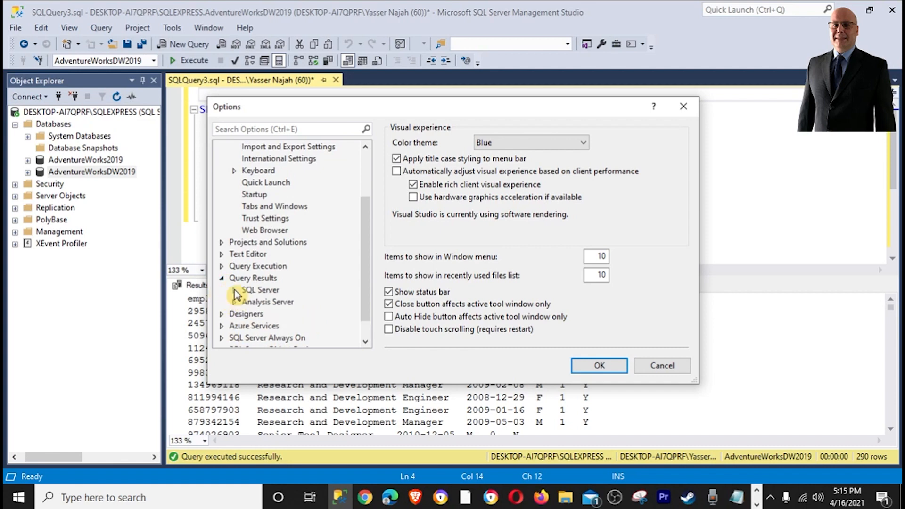
{"action": "left_click", "coordinate": [222, 290]}
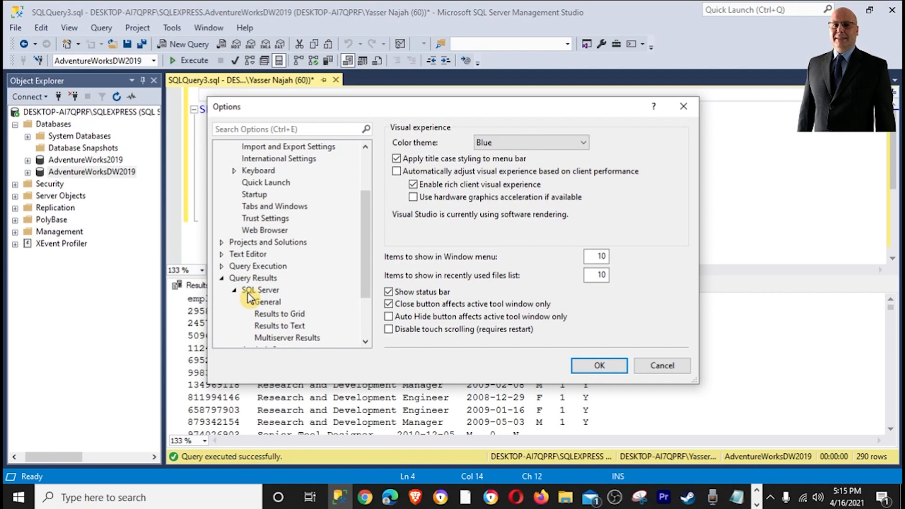
{"action": "scroll", "scroll_direction": "down", "scroll_amount": 3}
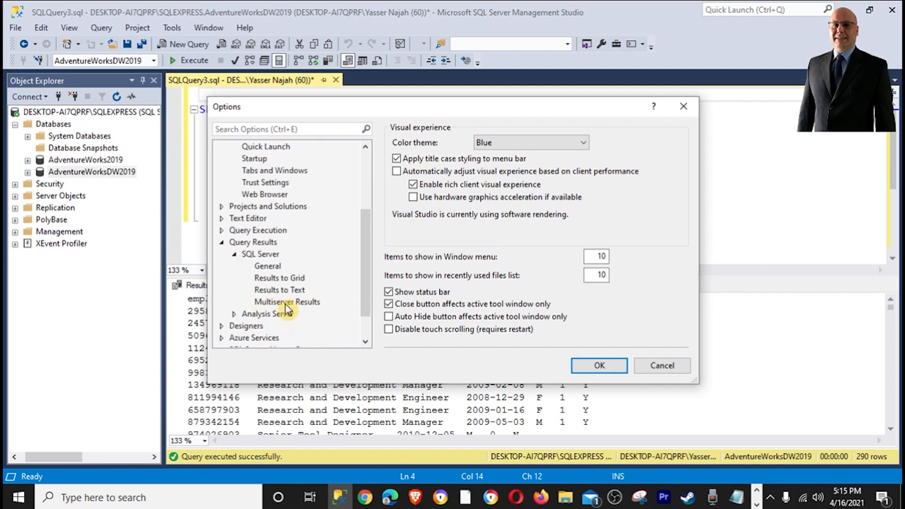
{"action": "left_click", "coordinate": [279, 293]}
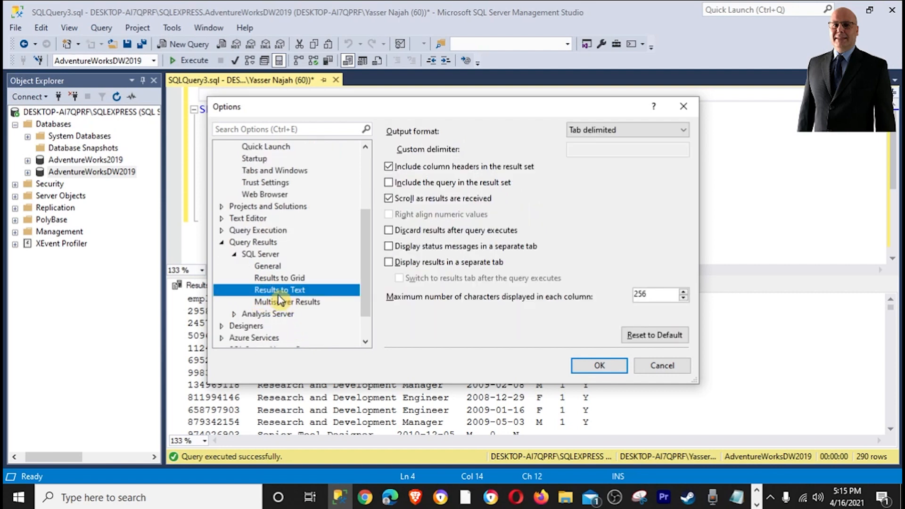
{"action": "mouse_move", "coordinate": [571, 250]}
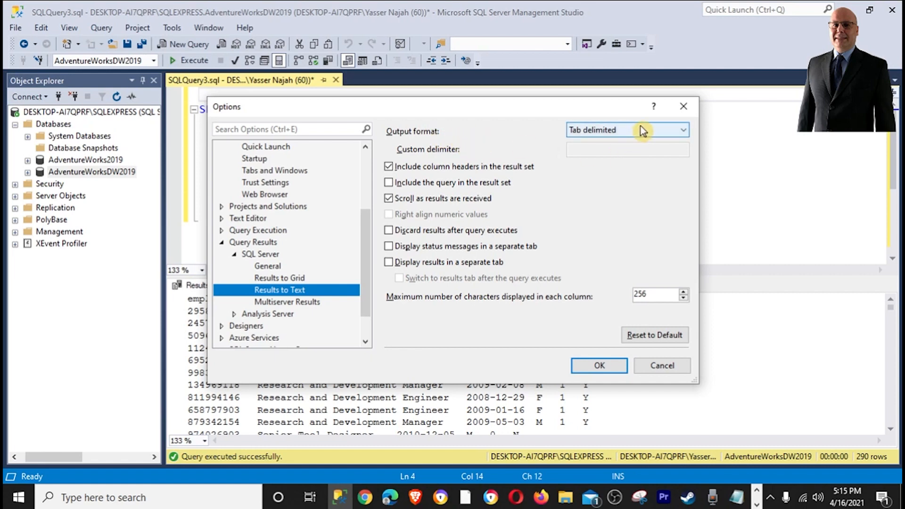
Set the Results to Text output format to Comma delimited and save.
{"action": "left_click", "coordinate": [683, 129]}
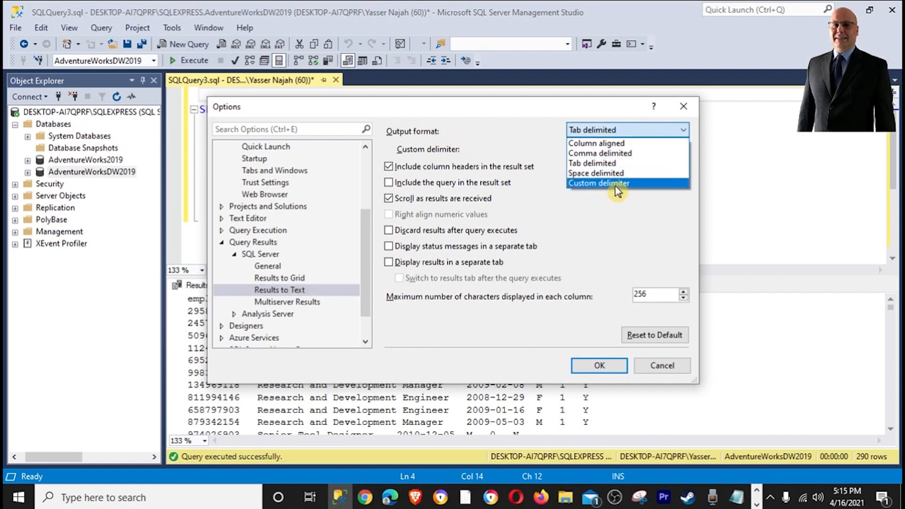
{"action": "mouse_move", "coordinate": [598, 173]}
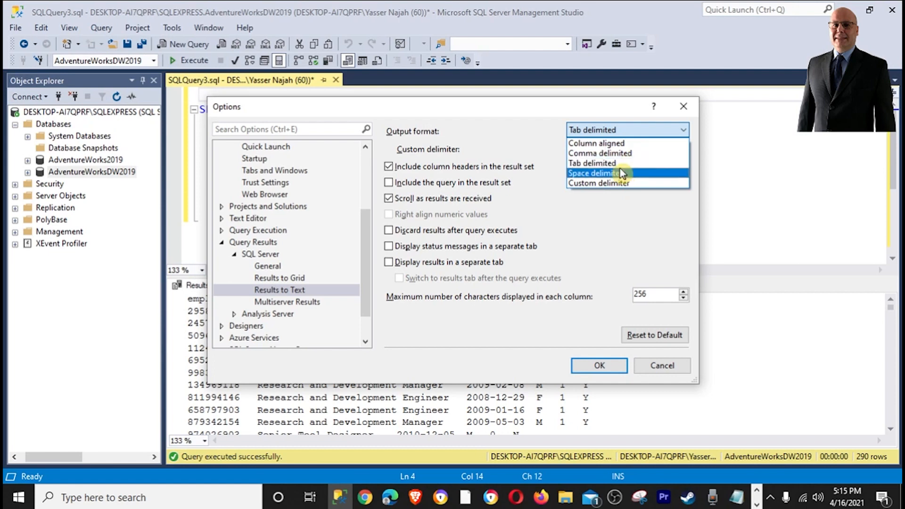
{"action": "mouse_move", "coordinate": [600, 153]}
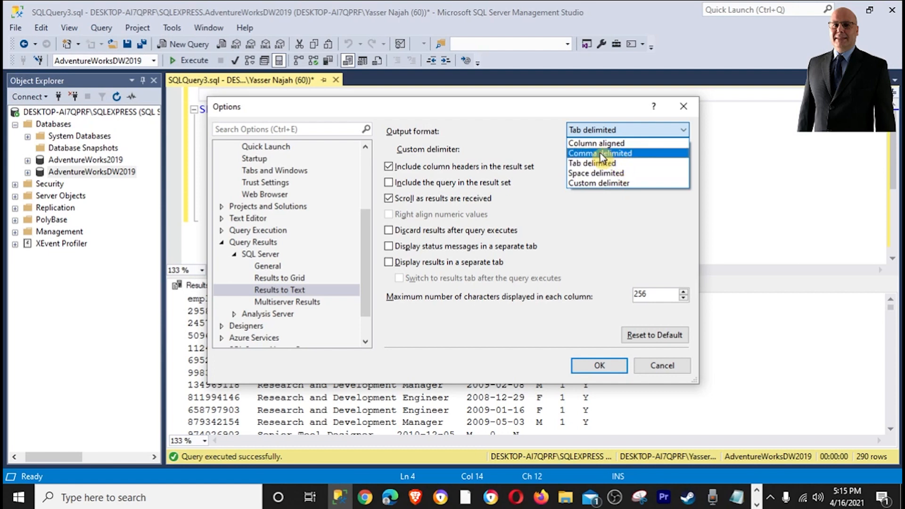
{"action": "left_click", "coordinate": [599, 152]}
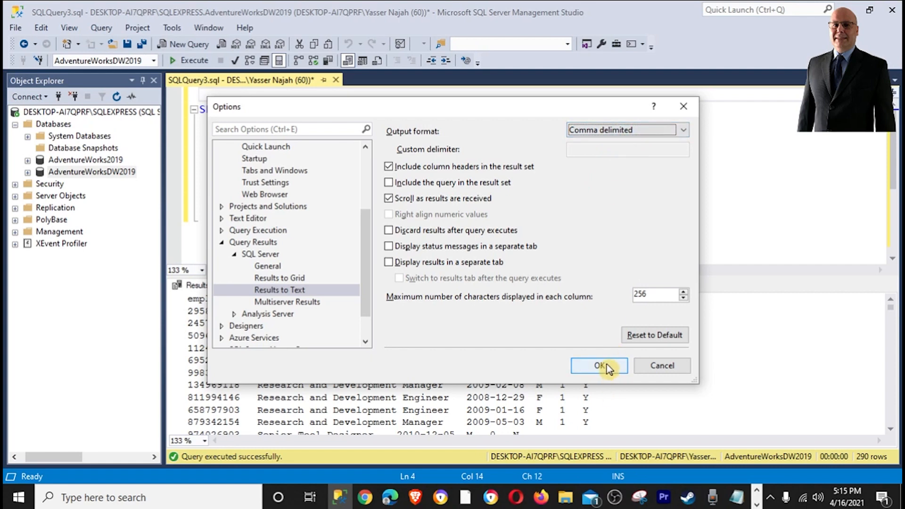
{"action": "left_click", "coordinate": [599, 366]}
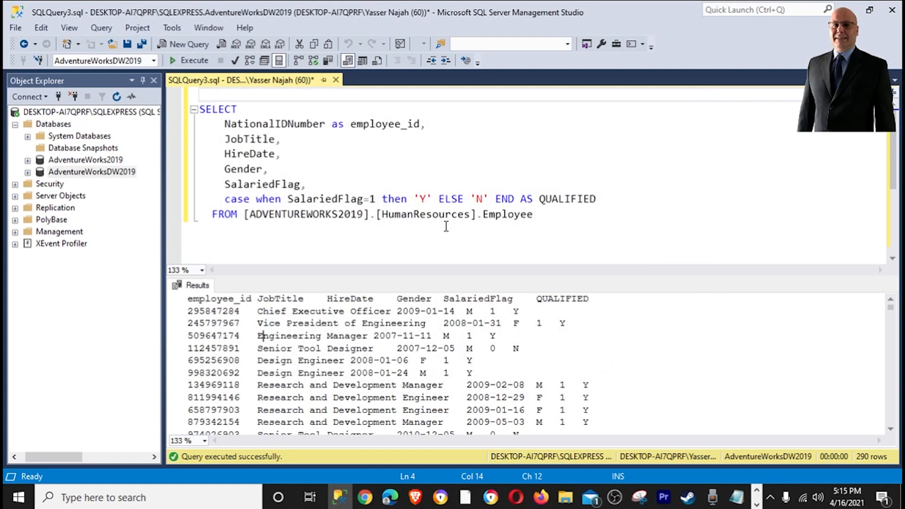
Duplicate the employee SELECT statement into a new SQLQuery4 window.
{"action": "left_click", "coordinate": [281, 154]}
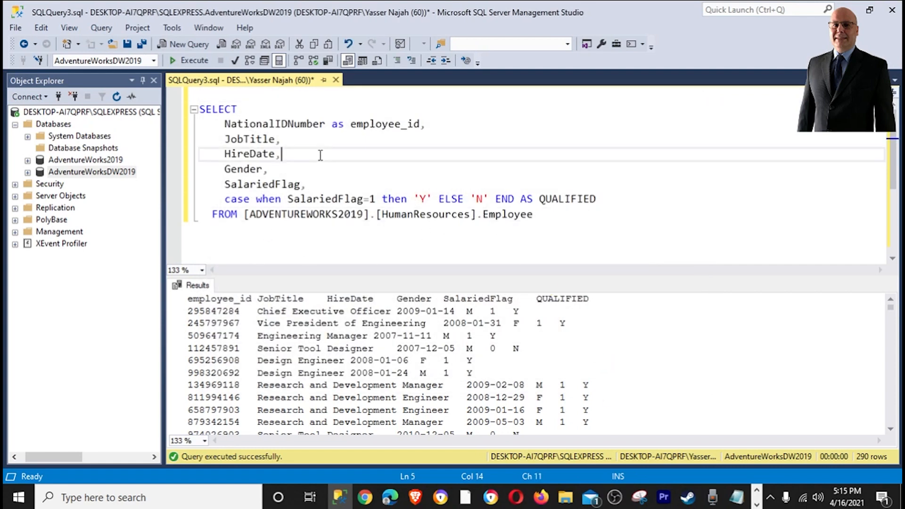
{"action": "mouse_move", "coordinate": [192, 60]}
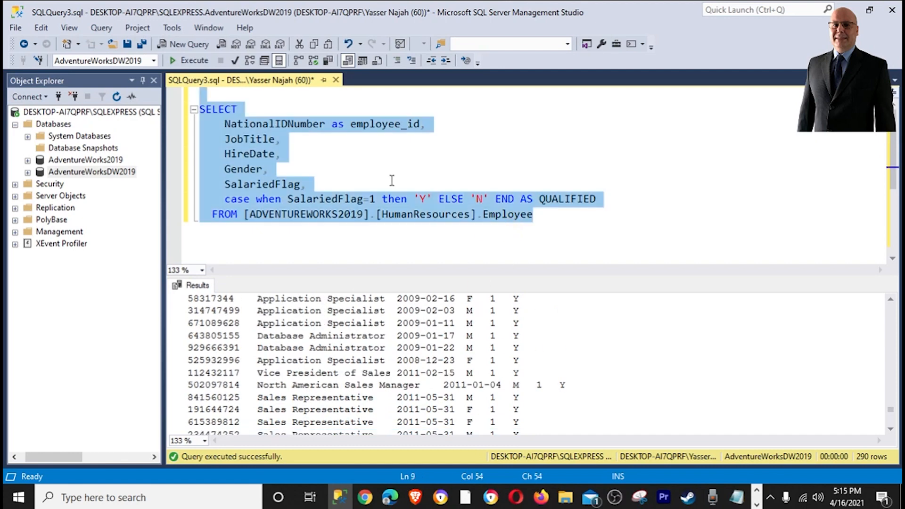
{"action": "left_click", "coordinate": [183, 44]}
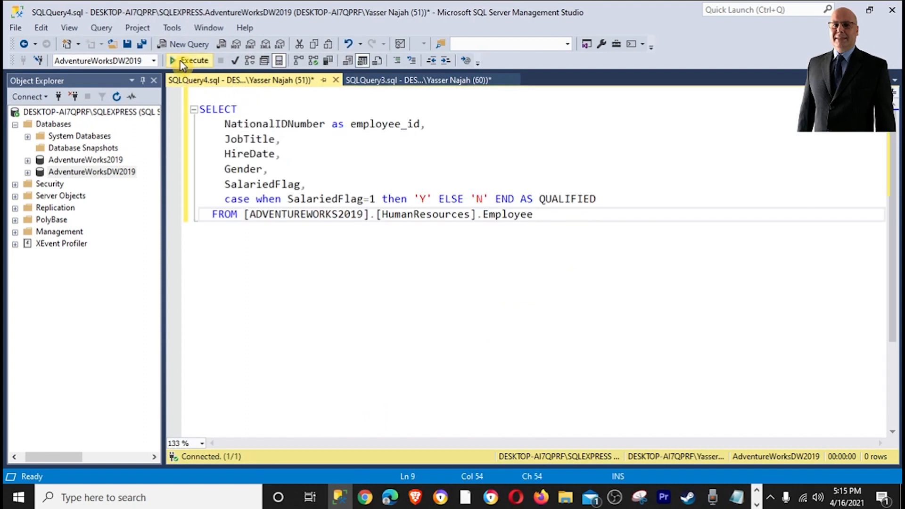
{"action": "mouse_move", "coordinate": [348, 60]}
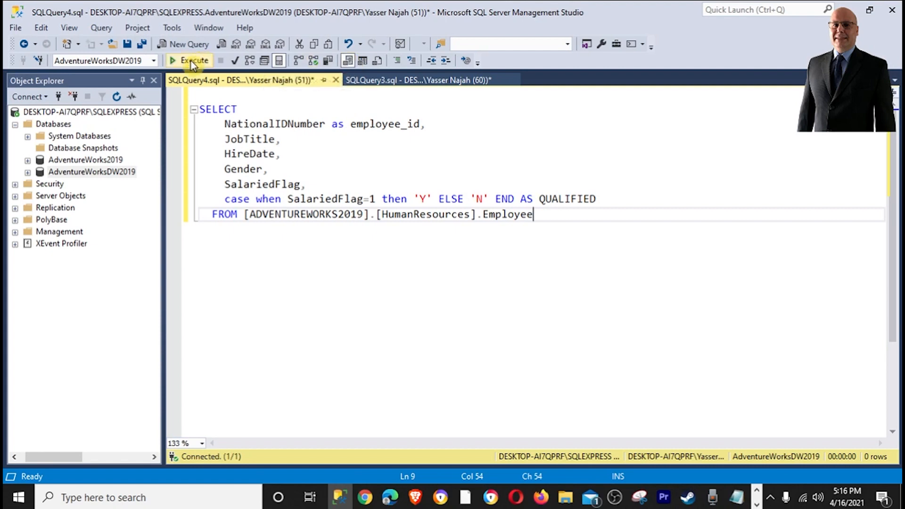
Execute the query and check the comma-separated header row and 290 rows.
{"action": "left_click", "coordinate": [189, 60]}
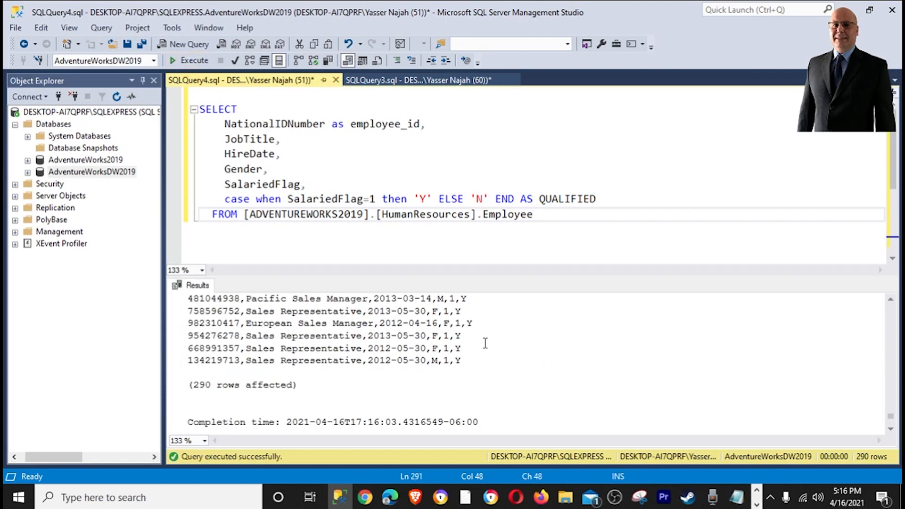
{"action": "scroll", "scroll_direction": "up", "scroll_amount": 3}
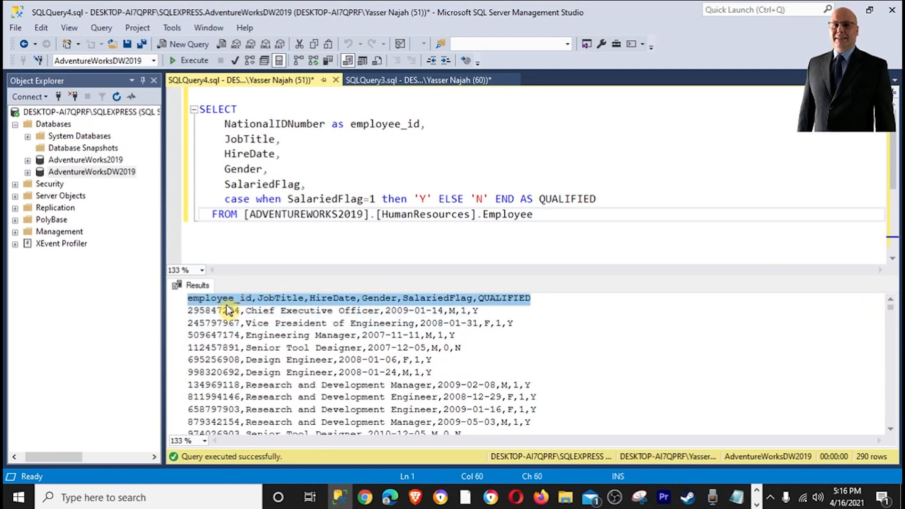
{"action": "left_click", "coordinate": [244, 311]}
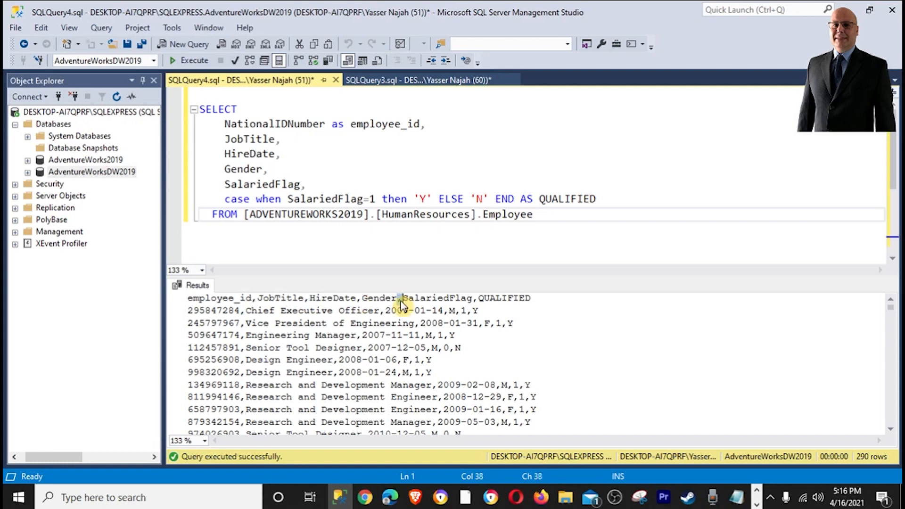
{"action": "mouse_move", "coordinate": [473, 299]}
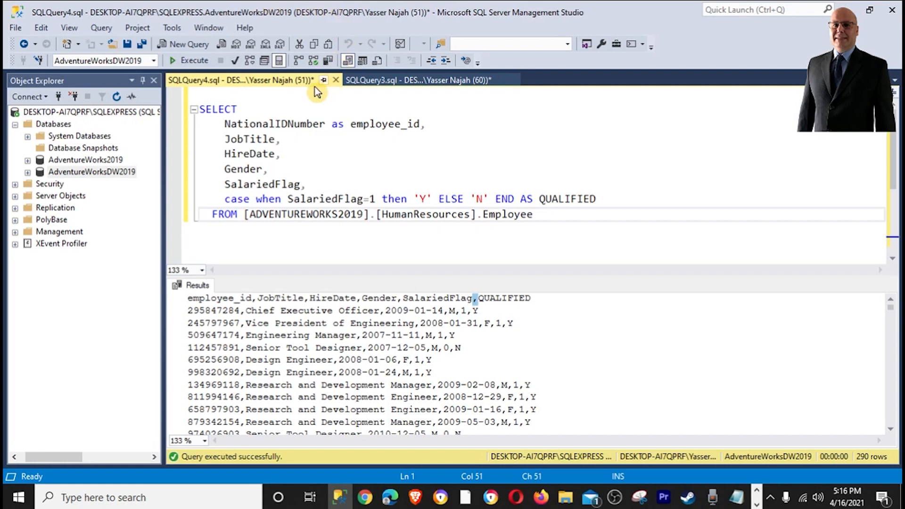
Switch Results to Text output to a custom | delimiter in Tools > Options.
{"action": "left_click", "coordinate": [172, 27]}
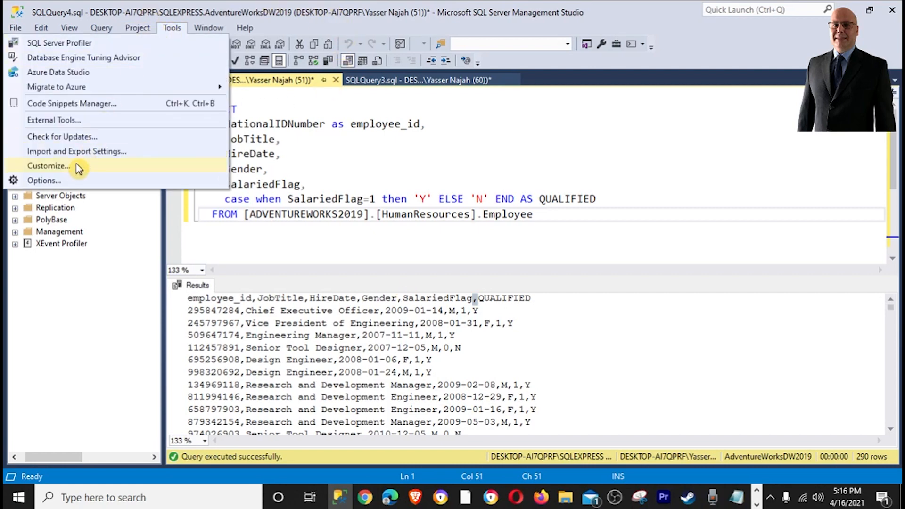
{"action": "mouse_move", "coordinate": [49, 183]}
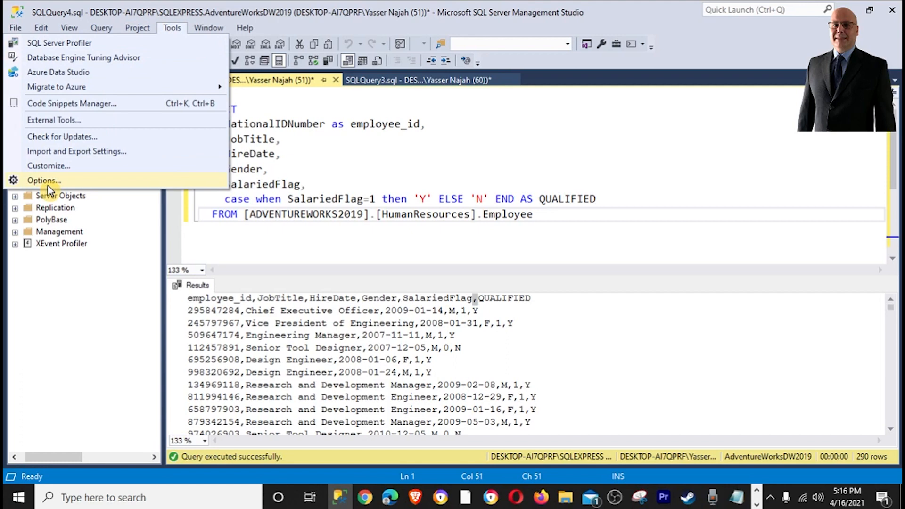
{"action": "left_click", "coordinate": [43, 180]}
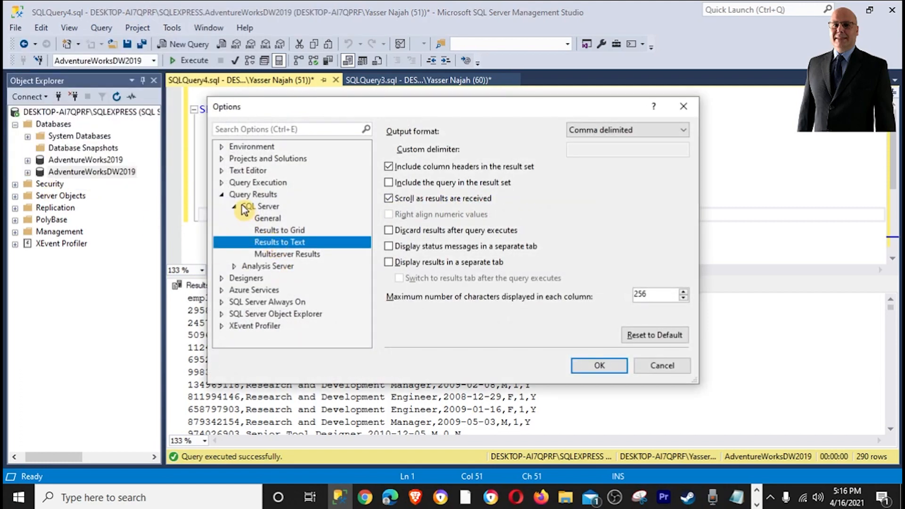
{"action": "mouse_move", "coordinate": [264, 222]}
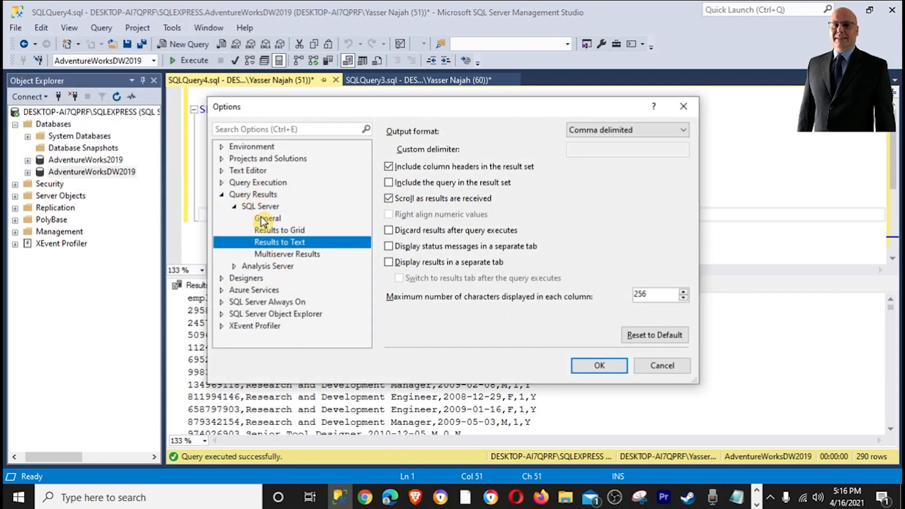
{"action": "mouse_move", "coordinate": [283, 255]}
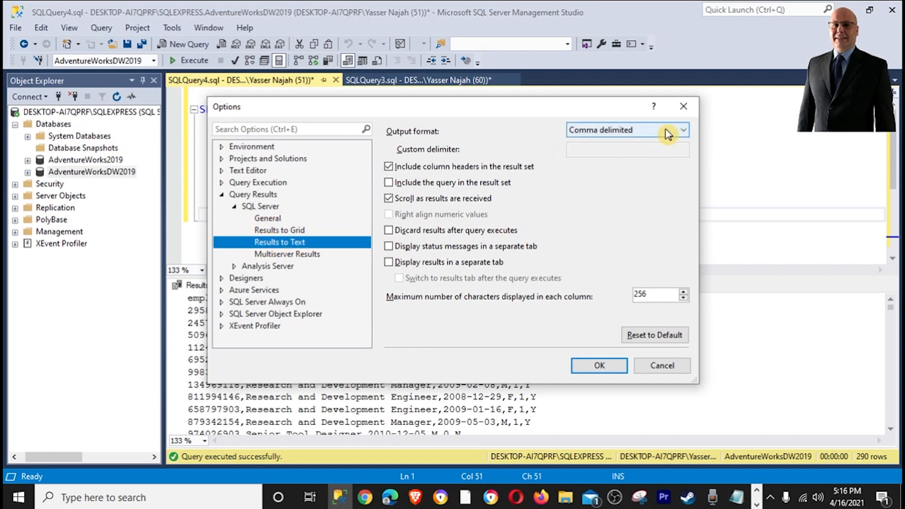
{"action": "mouse_move", "coordinate": [670, 137]}
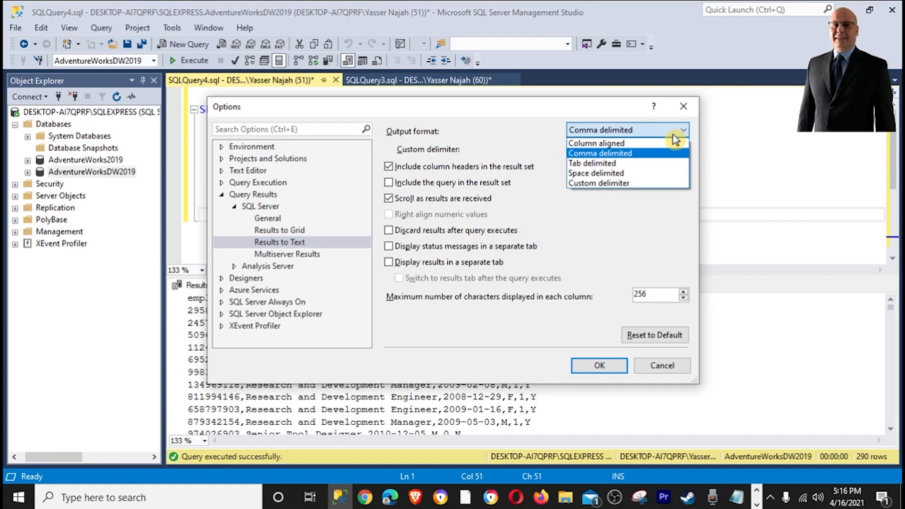
{"action": "mouse_move", "coordinate": [627, 165]}
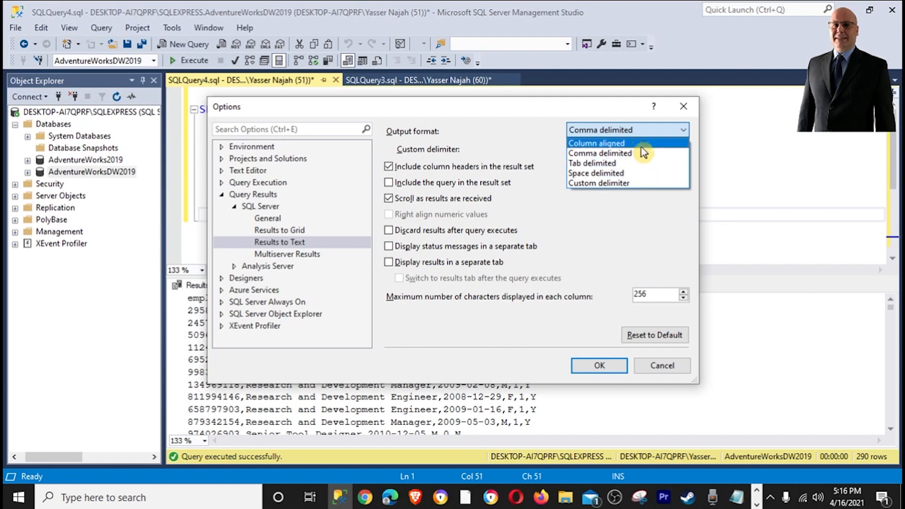
{"action": "mouse_move", "coordinate": [599, 183]}
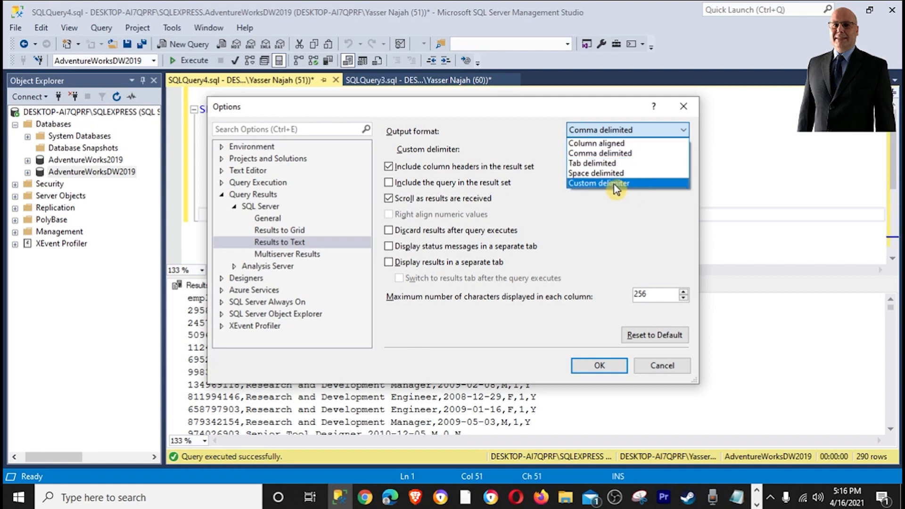
{"action": "mouse_move", "coordinate": [595, 190]}
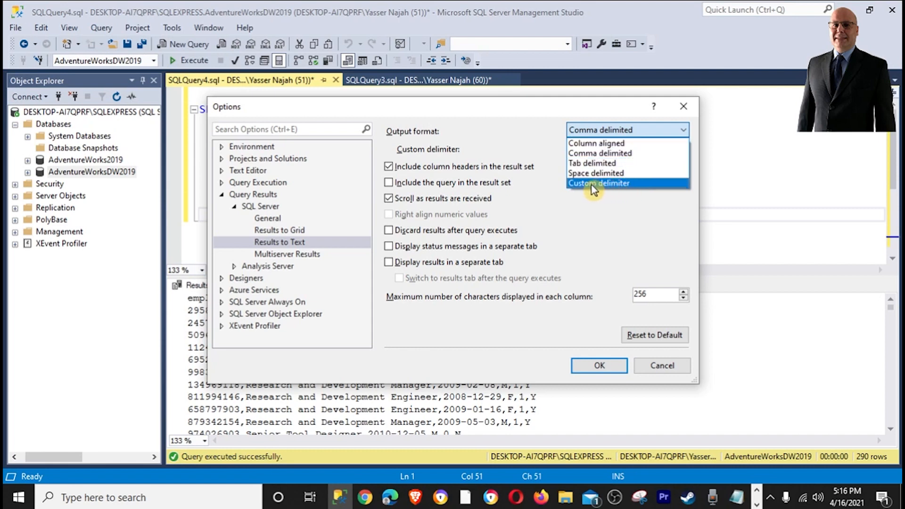
{"action": "left_click", "coordinate": [599, 183]}
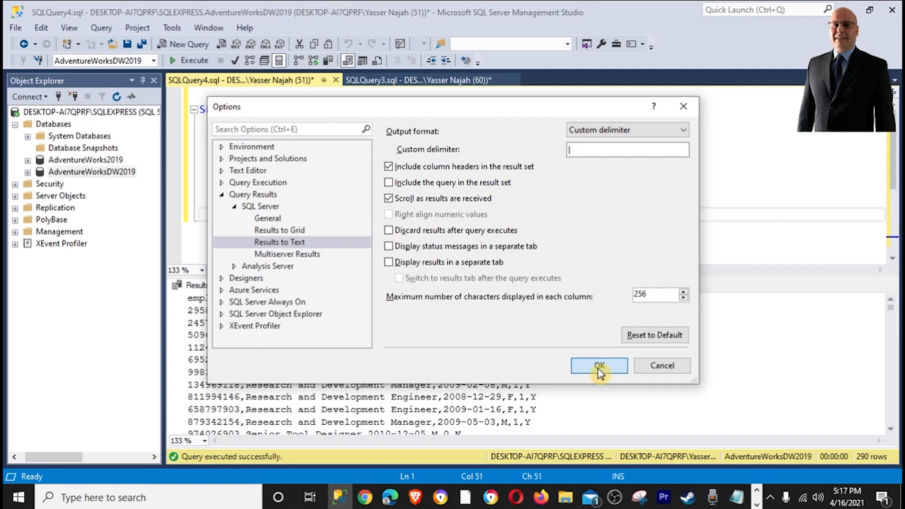
{"action": "left_click", "coordinate": [599, 368]}
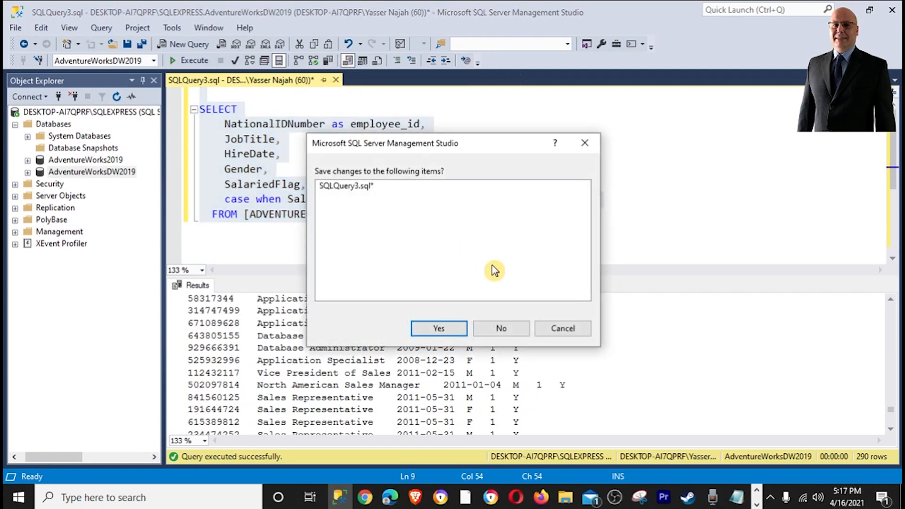
Close SQLQuery3 without saving, run the query, and inspect the pipe separators.
{"action": "left_click", "coordinate": [500, 328]}
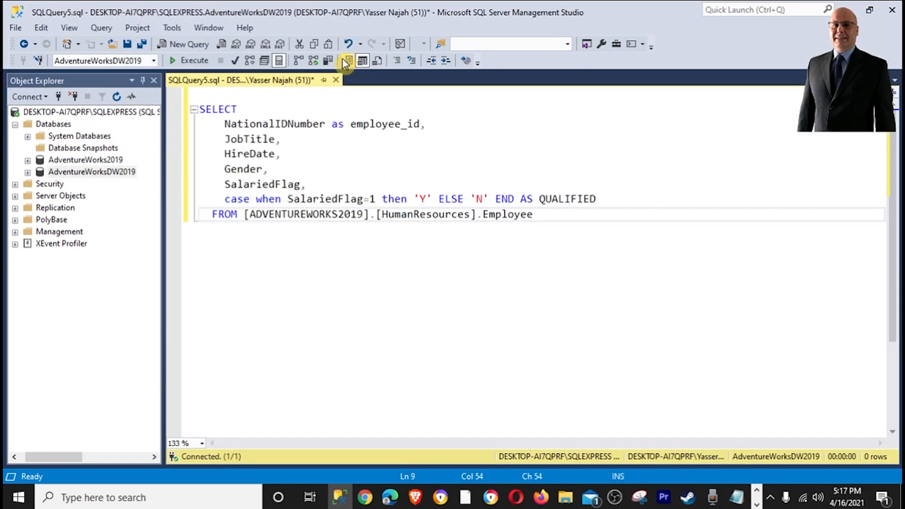
{"action": "mouse_move", "coordinate": [193, 60]}
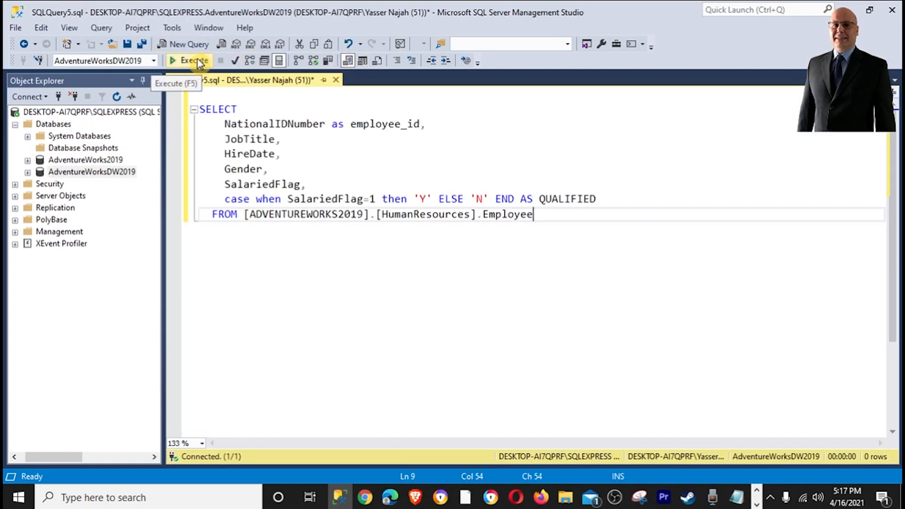
{"action": "left_click", "coordinate": [190, 59]}
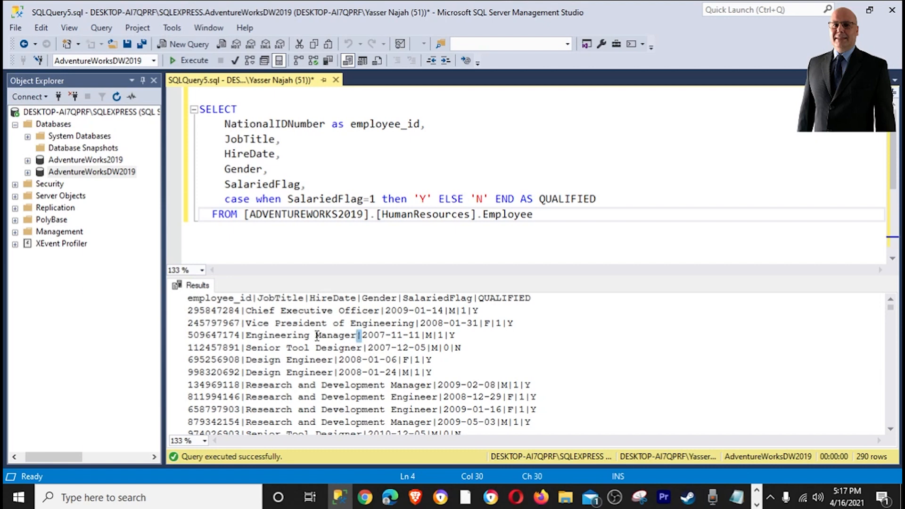
{"action": "left_click", "coordinate": [245, 335]}
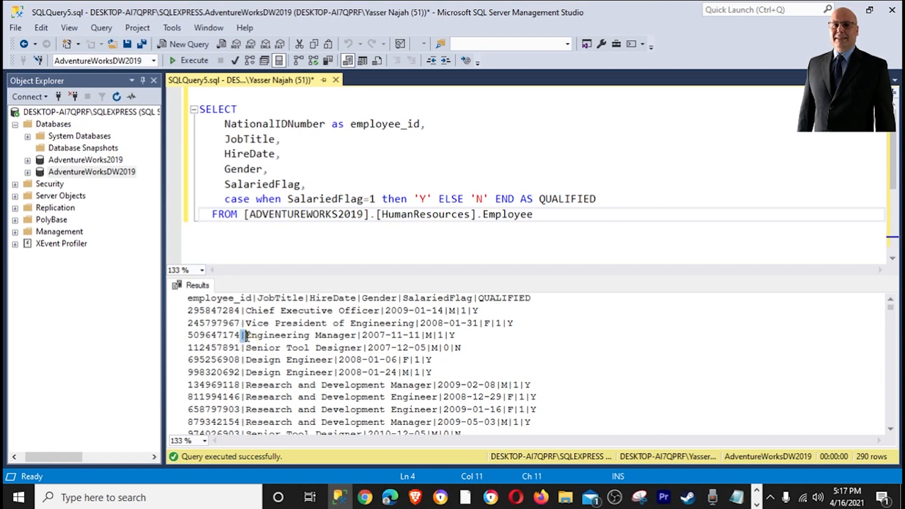
{"action": "left_click", "coordinate": [244, 311]}
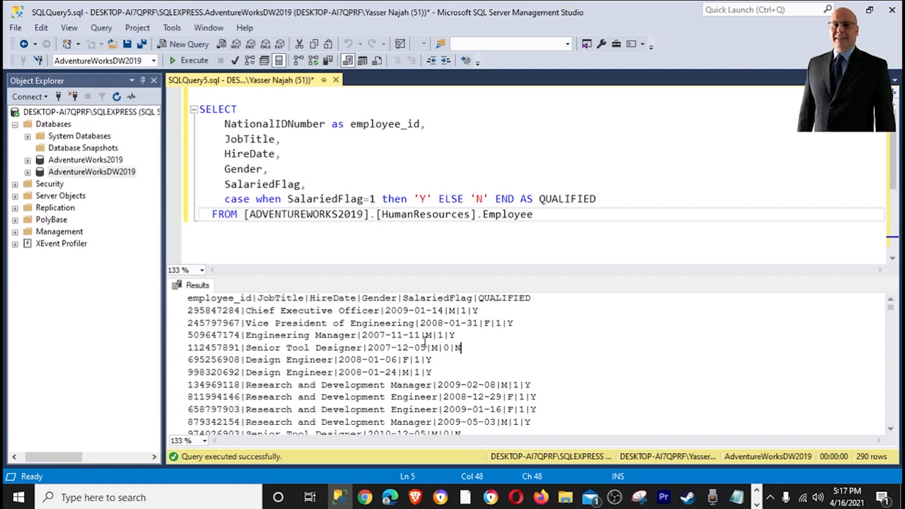
{"action": "mouse_move", "coordinate": [236, 337]}
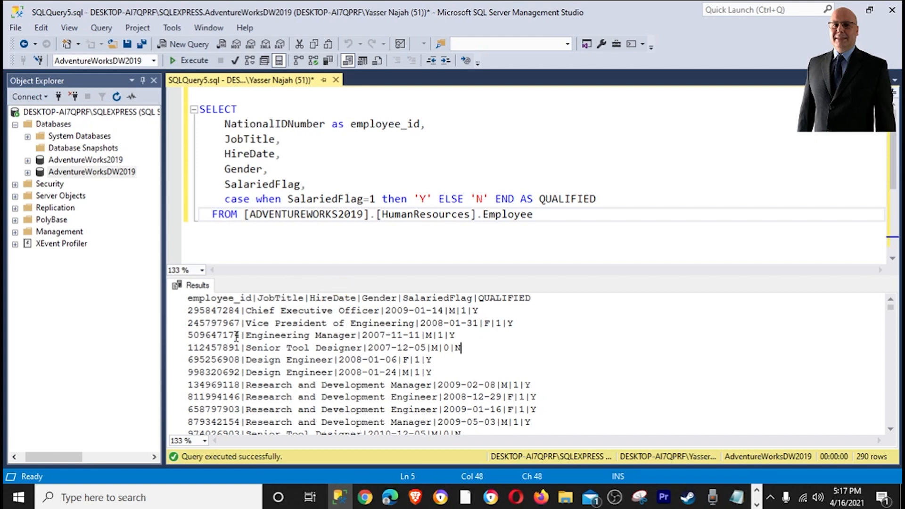
{"action": "mouse_move", "coordinate": [172, 27]}
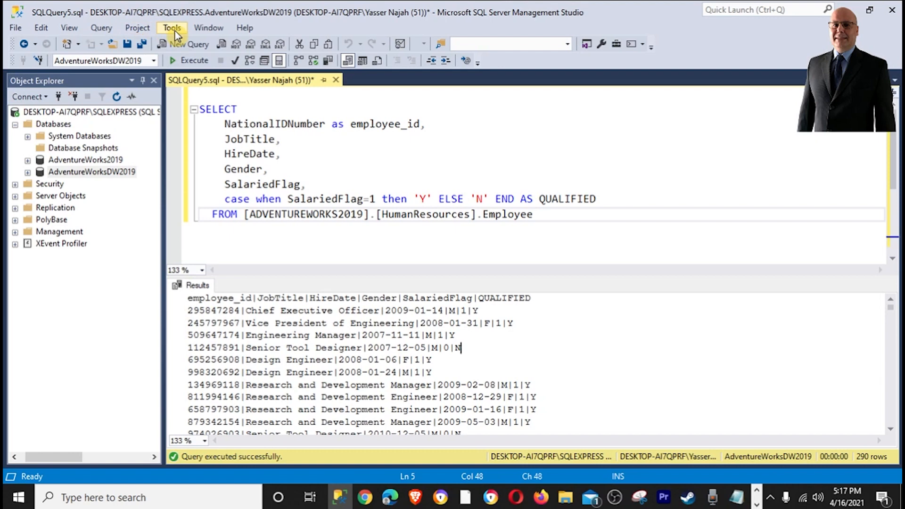
Replace the custom delimiter | with ~ in Options and confirm.
{"action": "left_click", "coordinate": [171, 27]}
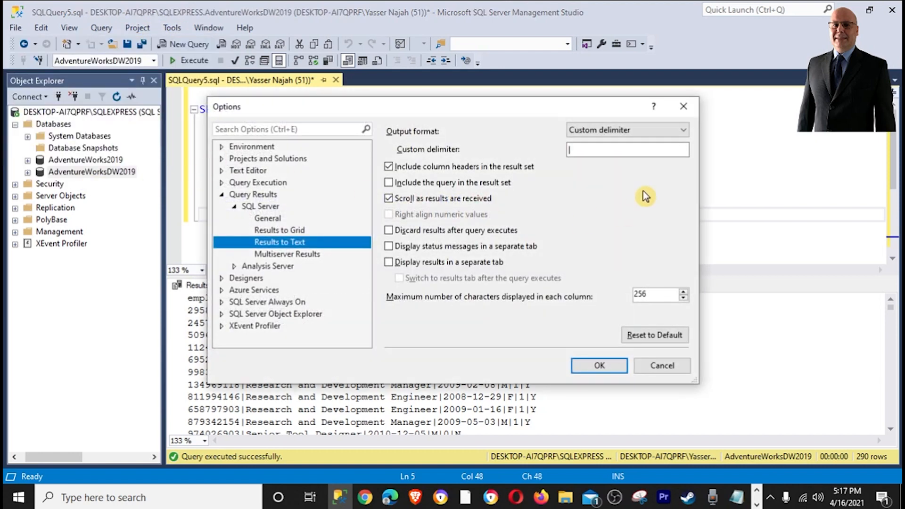
{"action": "left_click", "coordinate": [628, 149]}
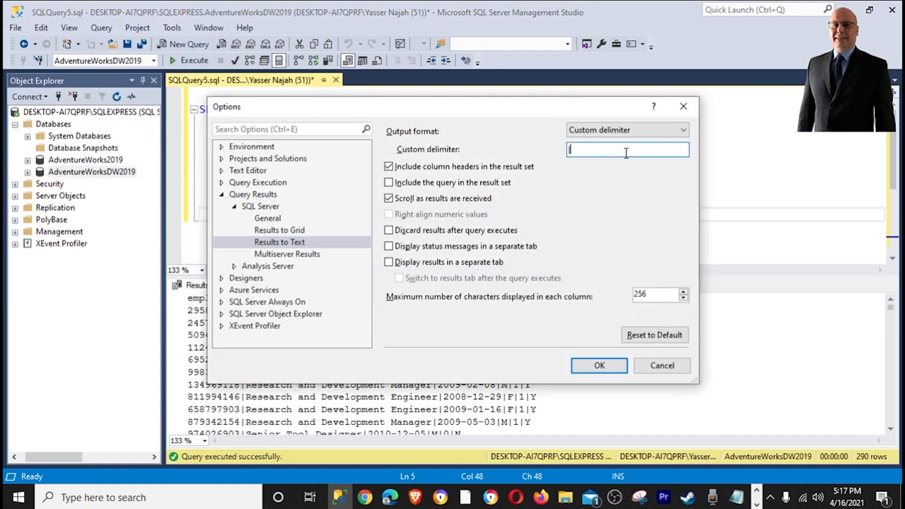
{"action": "mouse_move", "coordinate": [589, 174]}
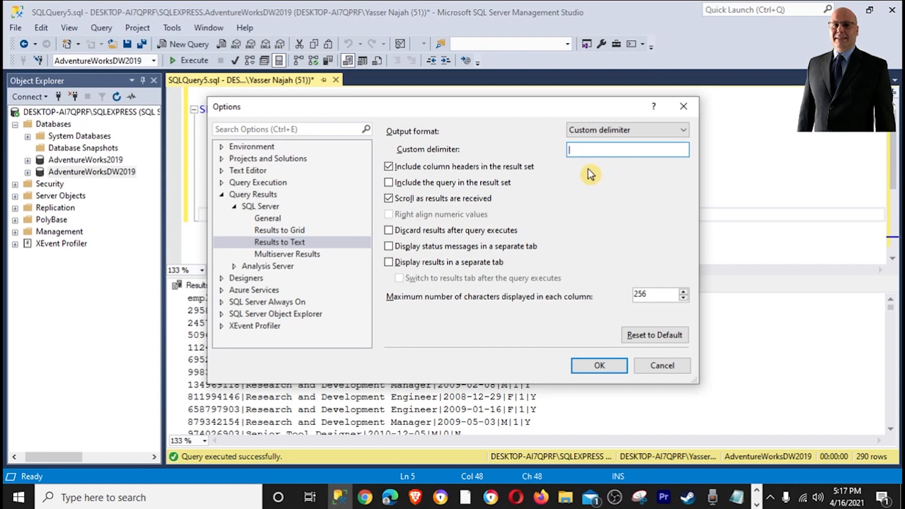
{"action": "mouse_move", "coordinate": [566, 109]}
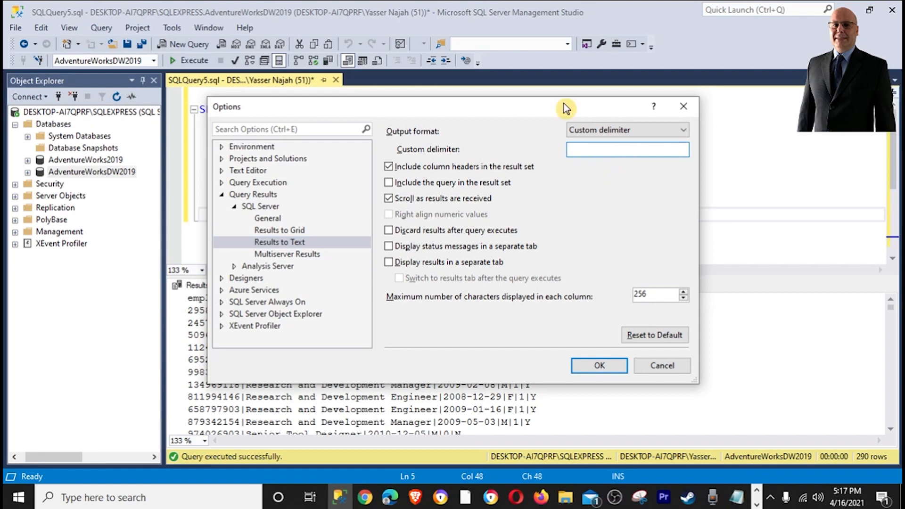
{"action": "type", "text": "~"}
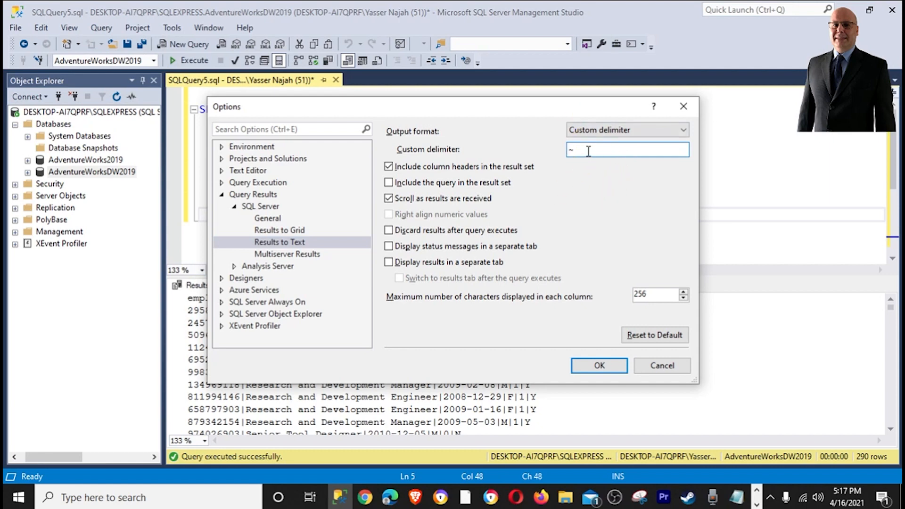
{"action": "left_click", "coordinate": [599, 365]}
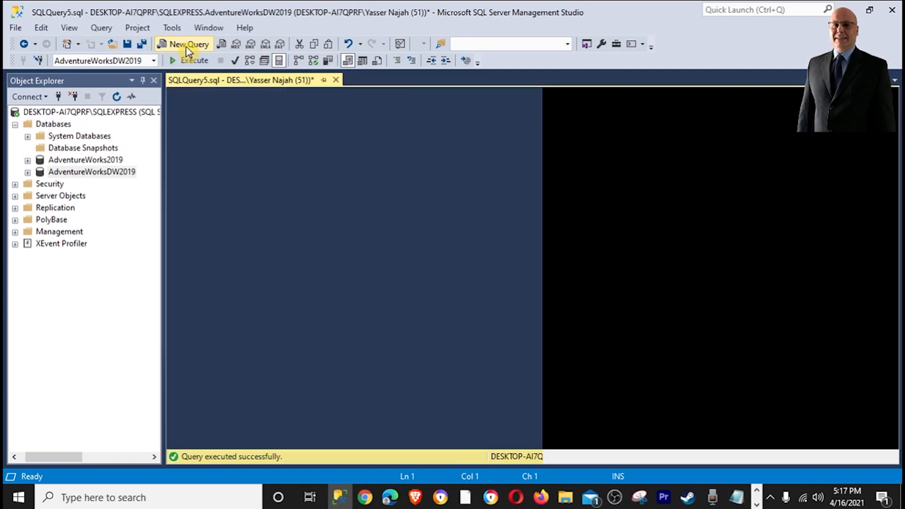
Run the employee SELECT in a new query and inspect the tilde-separated output.
{"action": "left_click", "coordinate": [188, 44]}
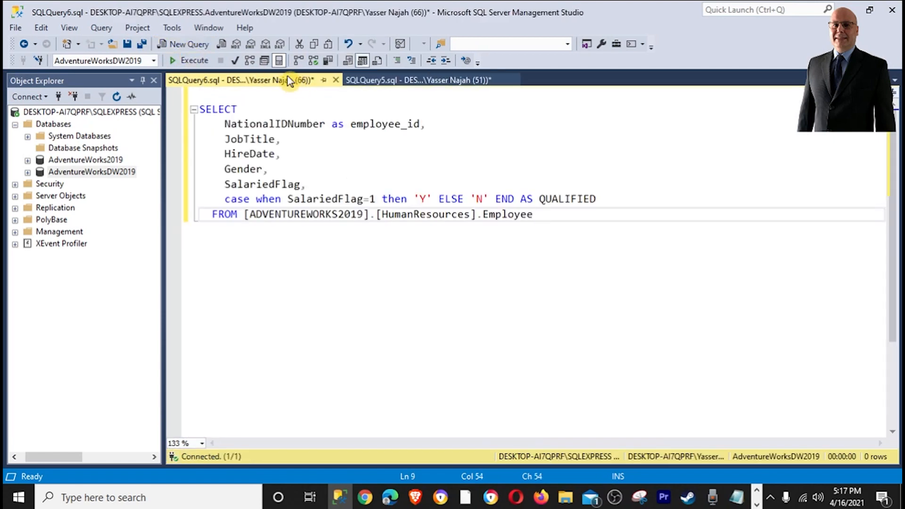
{"action": "left_click", "coordinate": [195, 59]}
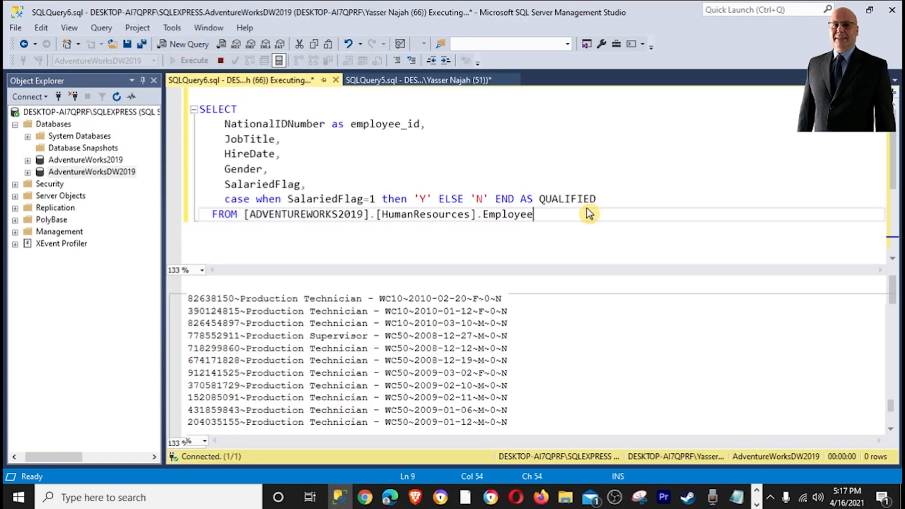
{"action": "left_click", "coordinate": [195, 60]}
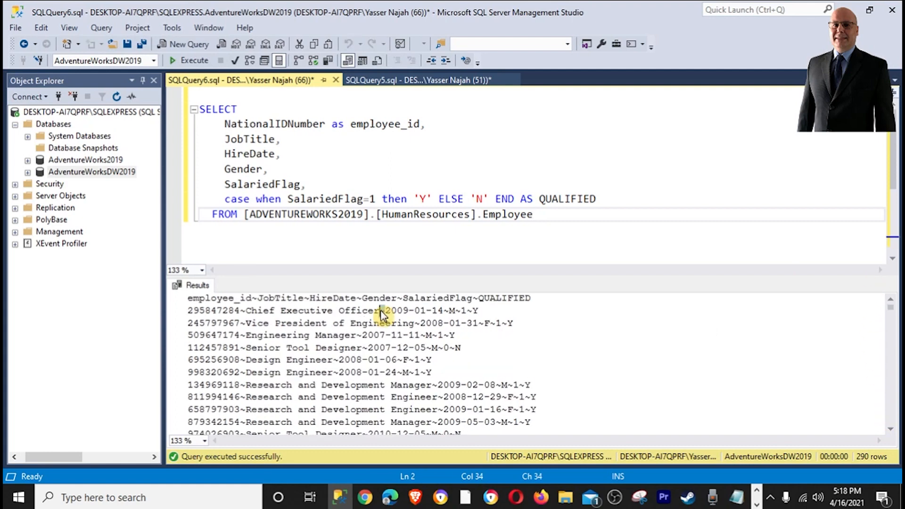
{"action": "left_click", "coordinate": [242, 311]}
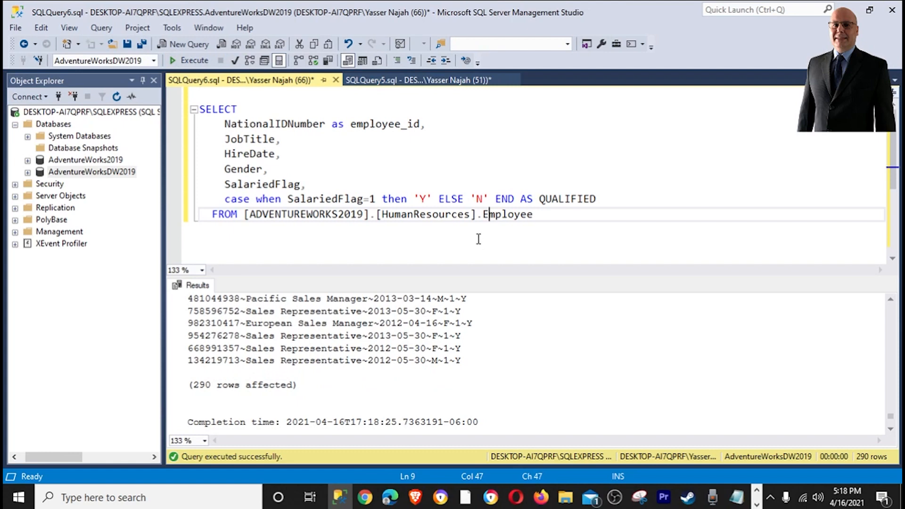
{"action": "mouse_move", "coordinate": [486, 232]}
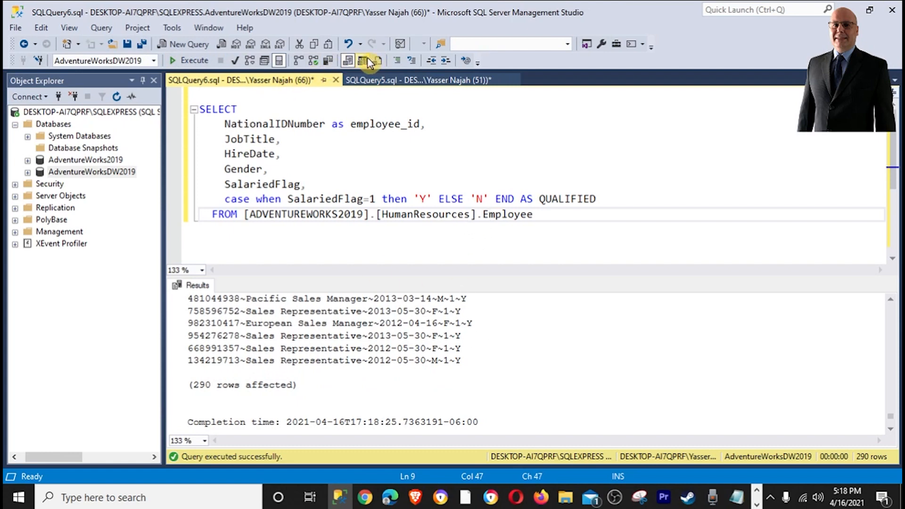
Switch the employee query output to Results to Grid, showing all 290 rows.
{"action": "left_click", "coordinate": [362, 60]}
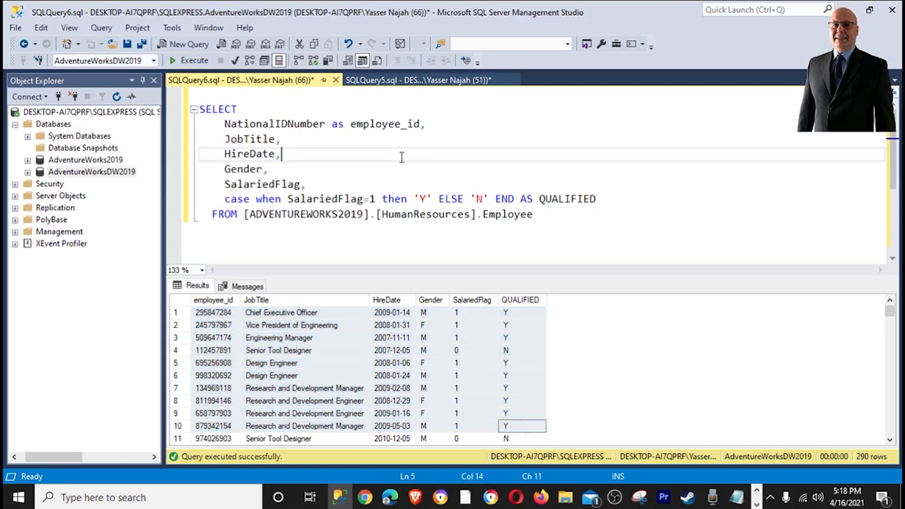
{"action": "mouse_move", "coordinate": [378, 60]}
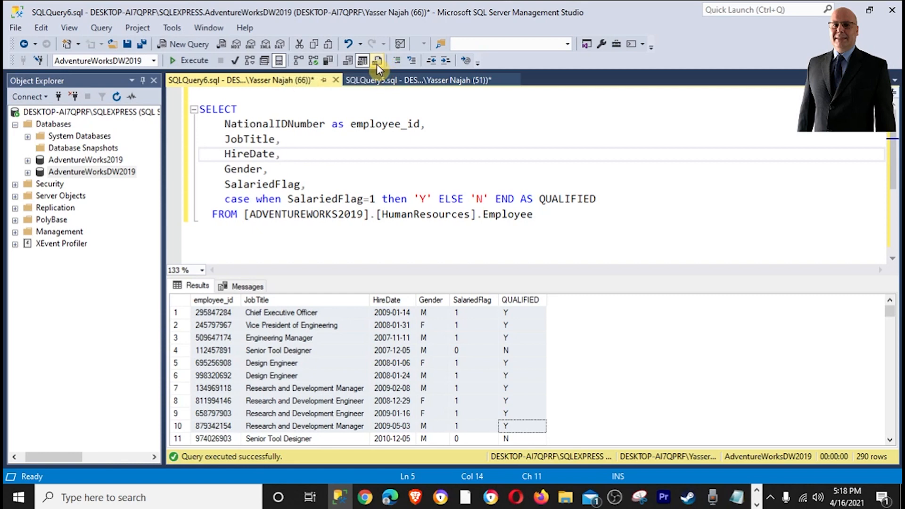
{"action": "mouse_move", "coordinate": [378, 60]}
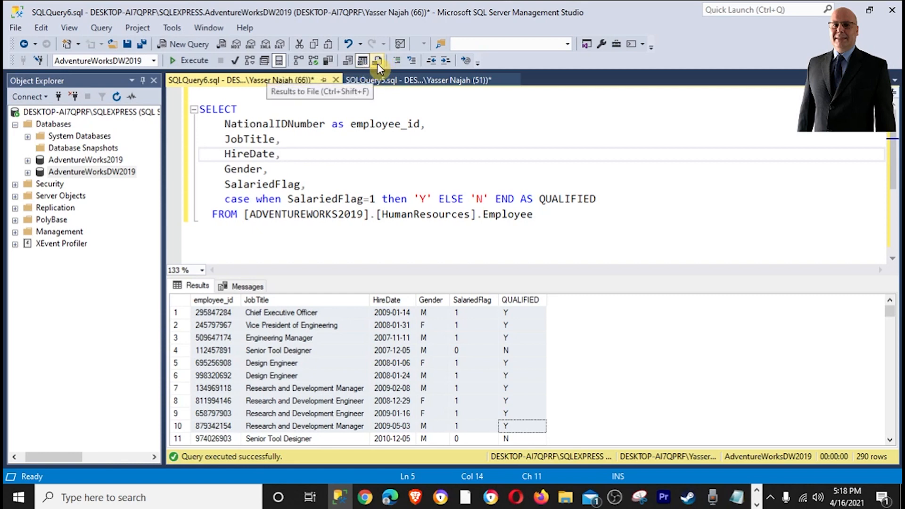
{"action": "mouse_move", "coordinate": [378, 61]}
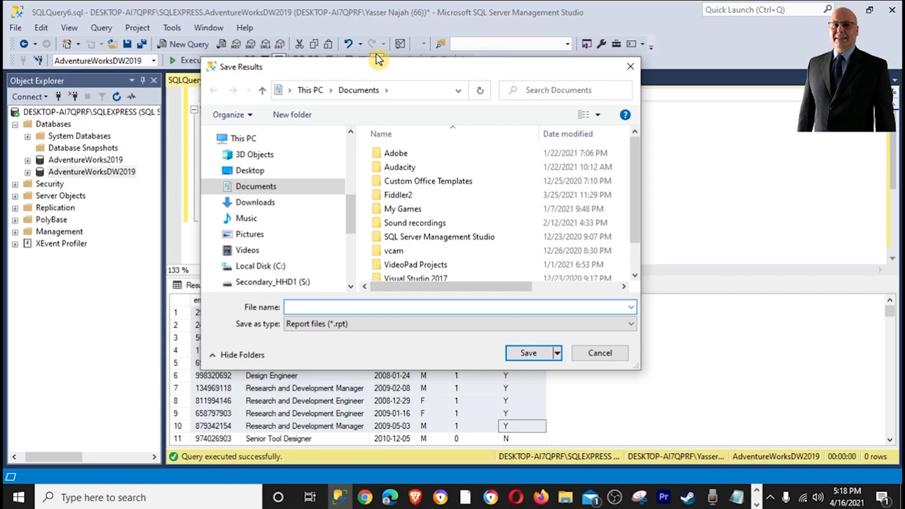
{"action": "mouse_move", "coordinate": [362, 59]}
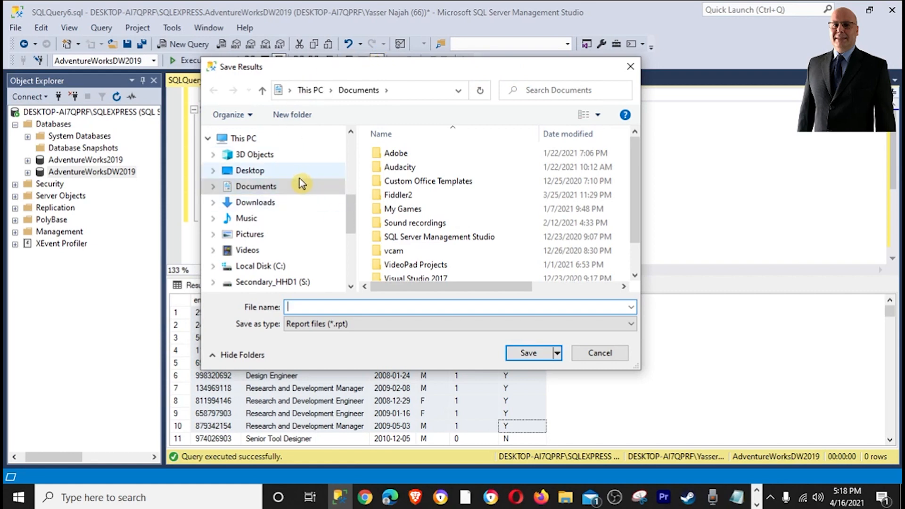
Save the 290 employee result rows to the Desktop as employee.txt.
{"action": "left_click", "coordinate": [250, 170]}
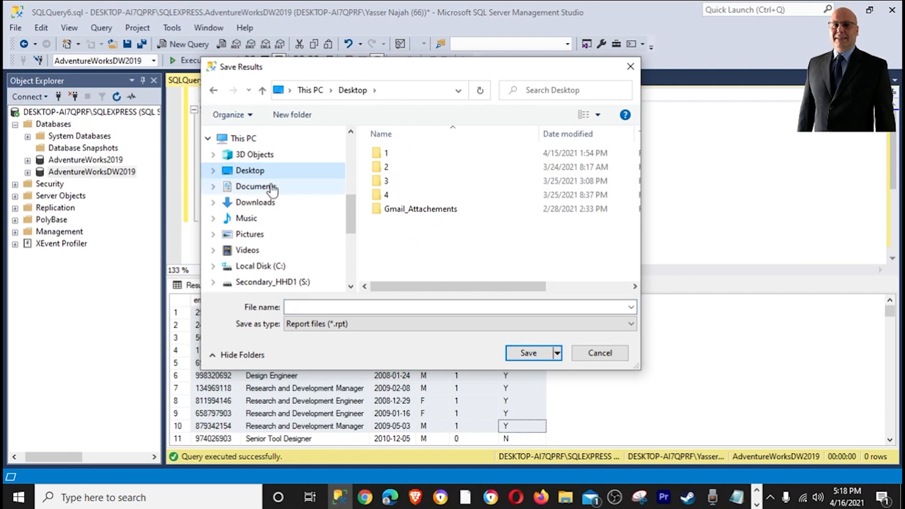
{"action": "left_click", "coordinate": [256, 186]}
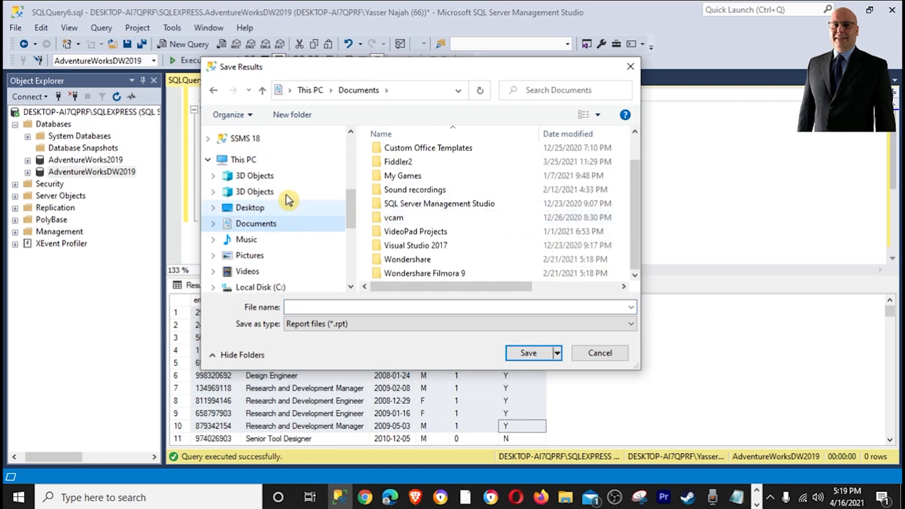
{"action": "left_click", "coordinate": [250, 208]}
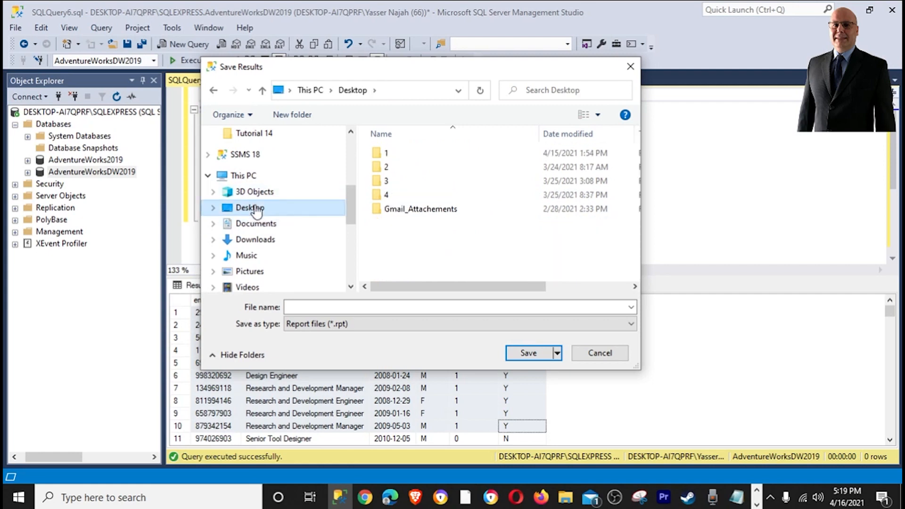
{"action": "mouse_move", "coordinate": [340, 307]}
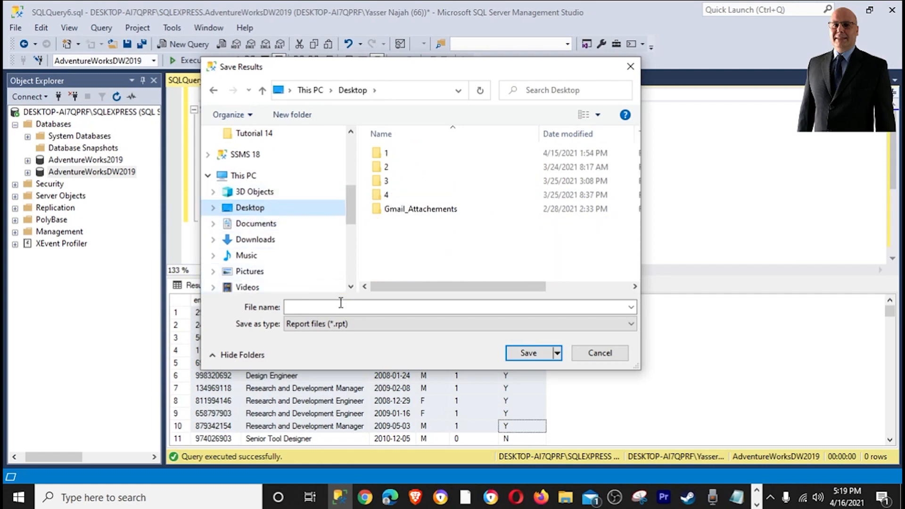
{"action": "left_click", "coordinate": [457, 306]}
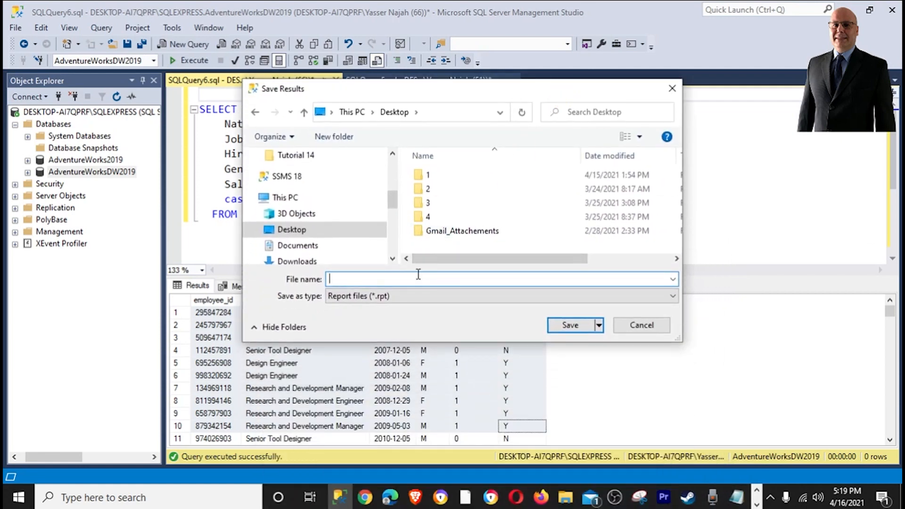
{"action": "type", "text": "employee"}
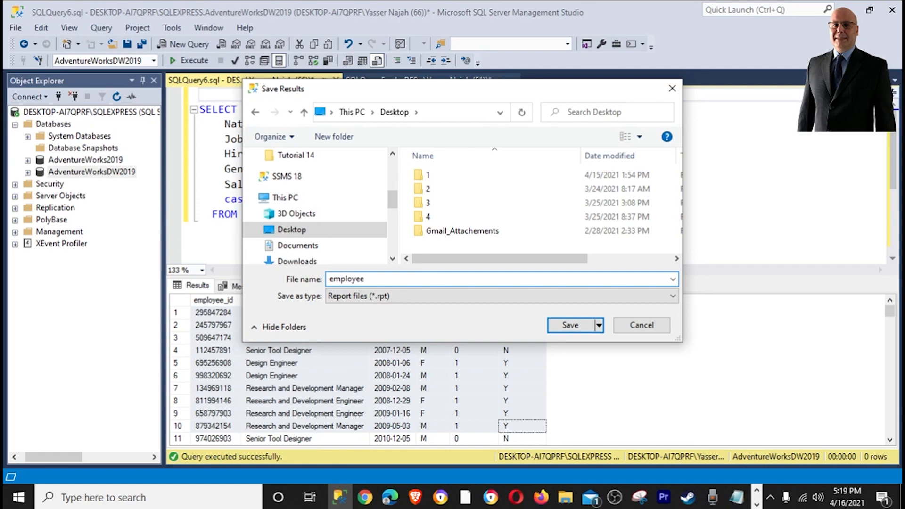
{"action": "type", "text": "."}
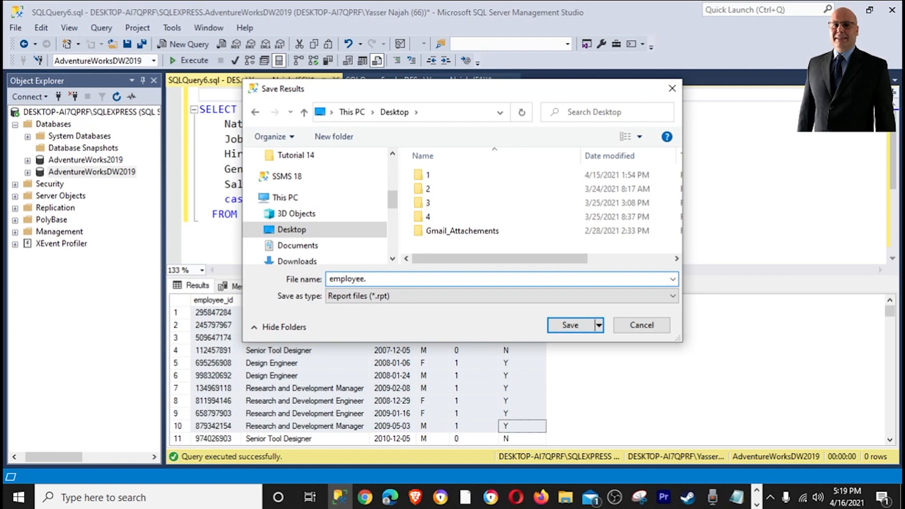
{"action": "type", "text": "txt"}
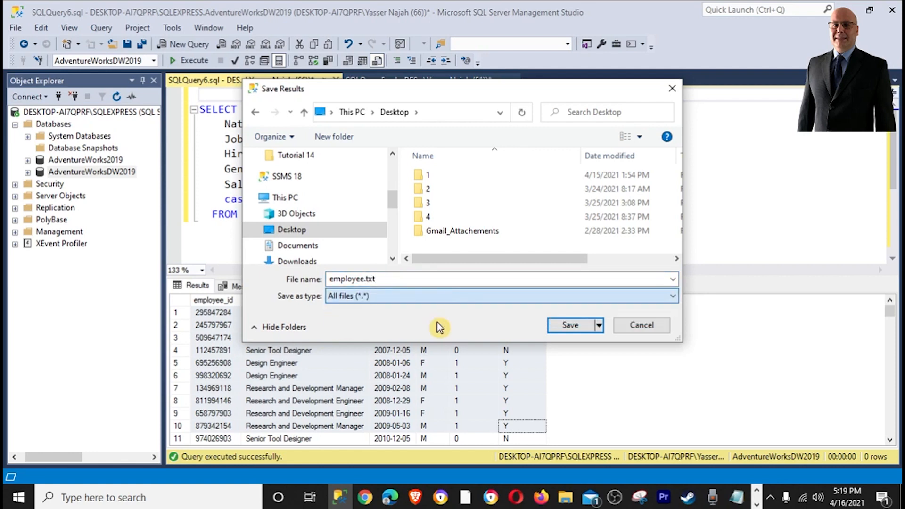
{"action": "scroll", "scroll_direction": "down", "scroll_amount": 3}
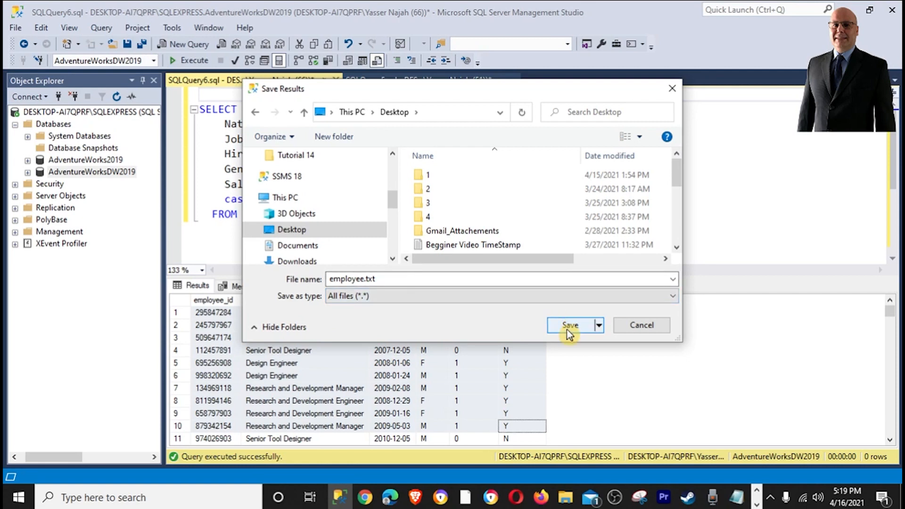
{"action": "left_click", "coordinate": [570, 325]}
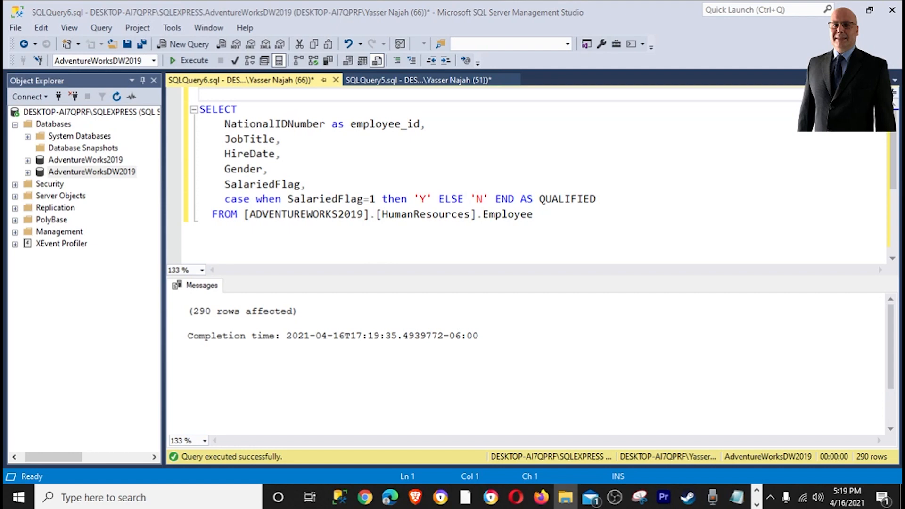
Select the new 16 KB employee text document in the Desktop folder.
{"action": "left_click", "coordinate": [565, 502]}
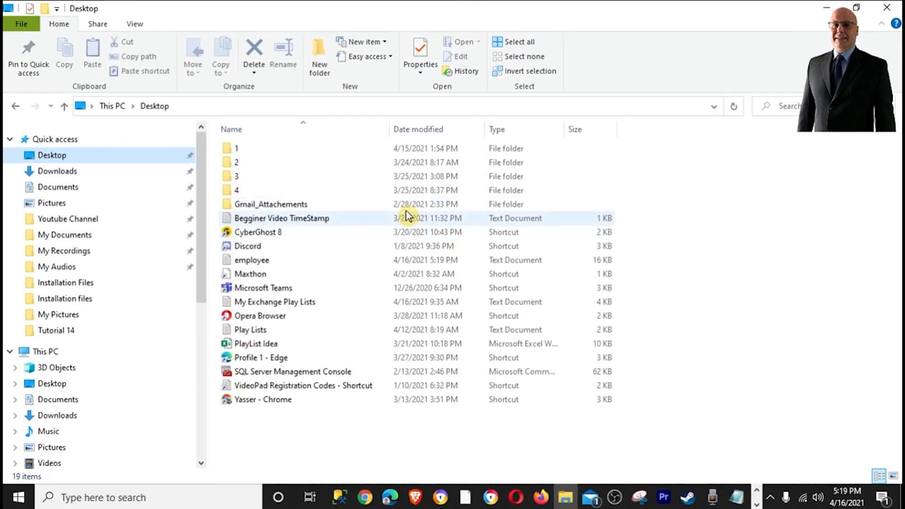
{"action": "left_click", "coordinate": [251, 259]}
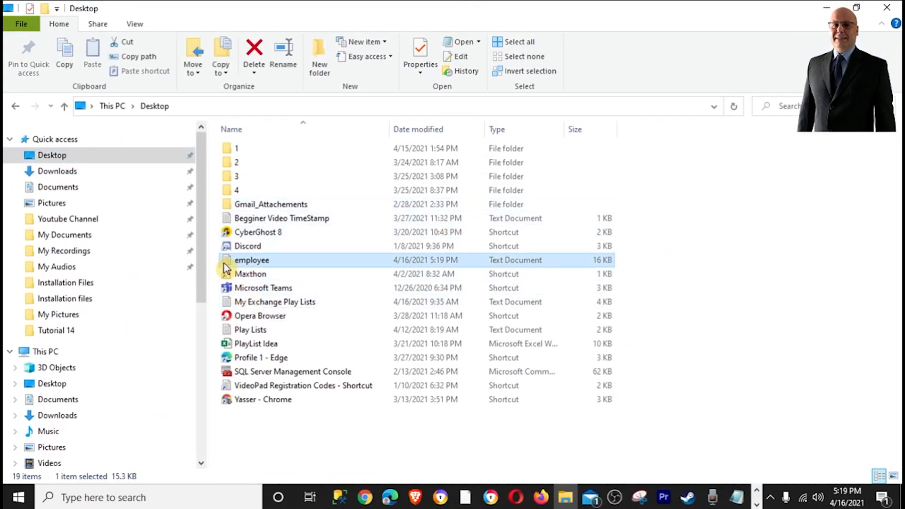
{"action": "mouse_move", "coordinate": [415, 245]}
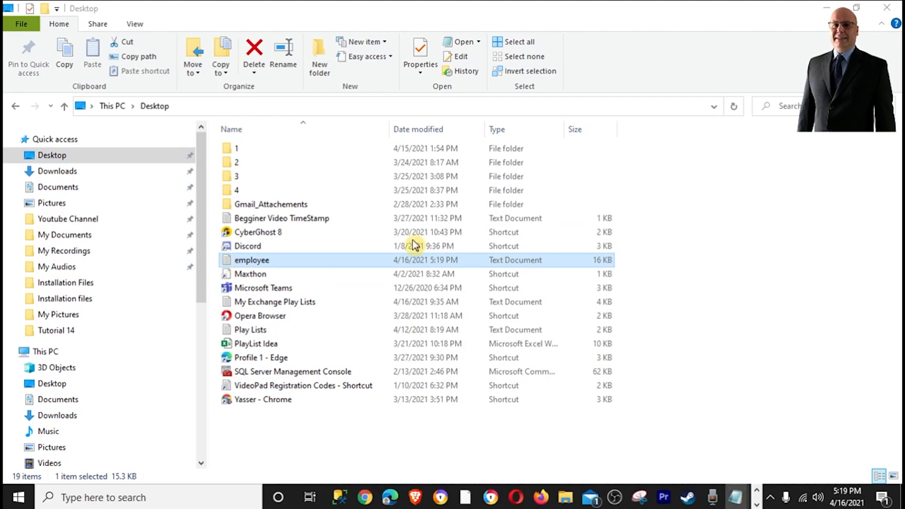
{"action": "double_click", "coordinate": [252, 261]}
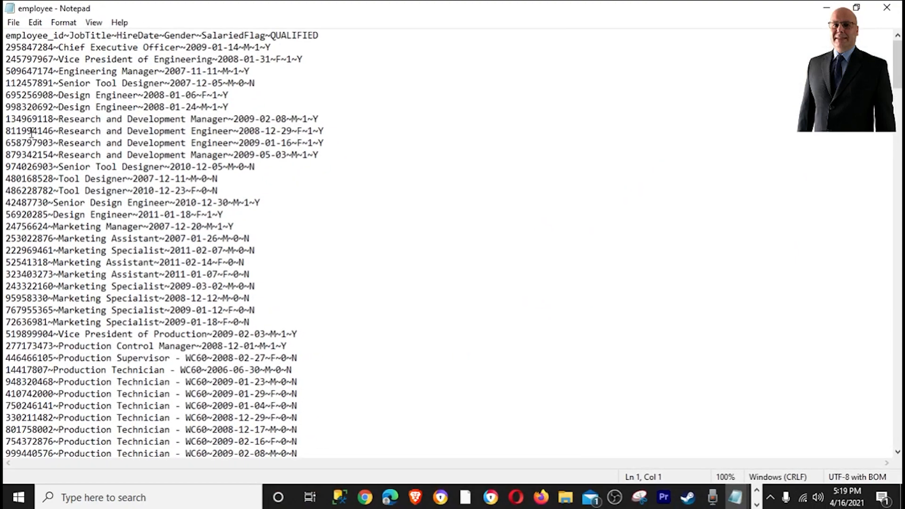
{"action": "mouse_move", "coordinate": [4, 41]}
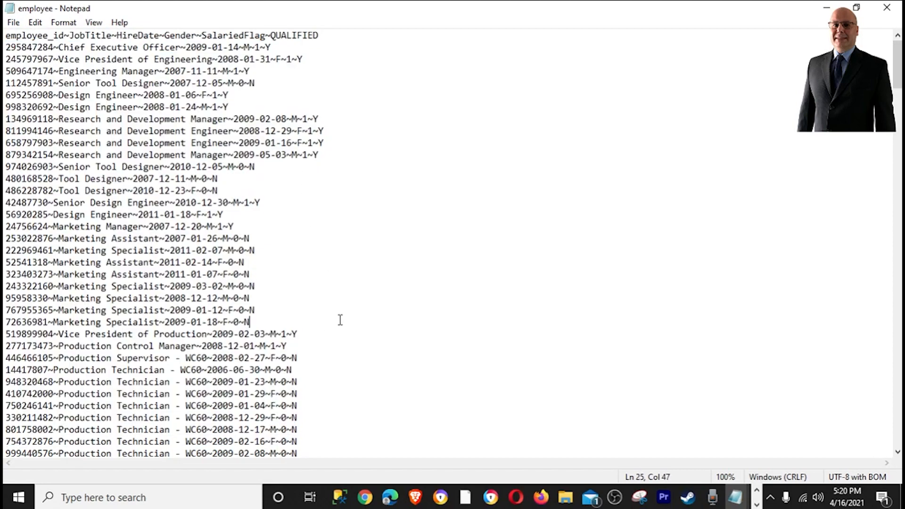
{"action": "mouse_move", "coordinate": [546, 170]}
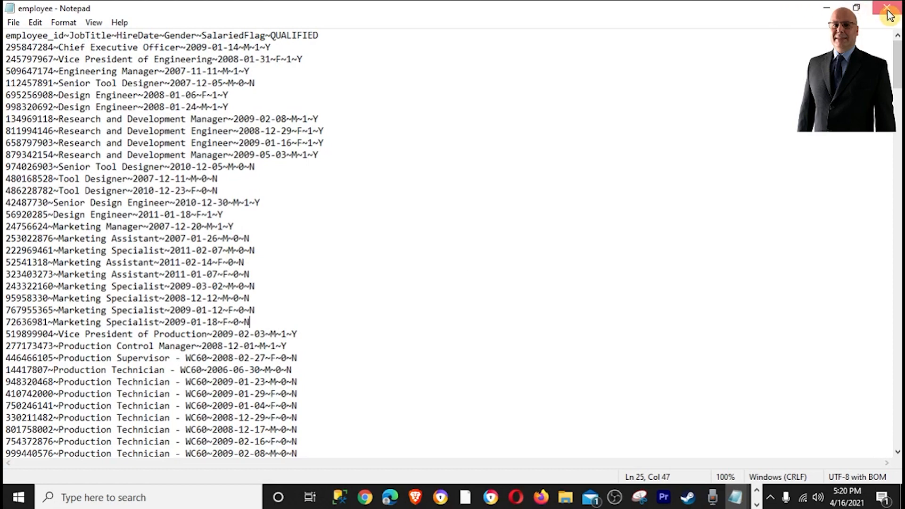
{"action": "mouse_move", "coordinate": [275, 70]}
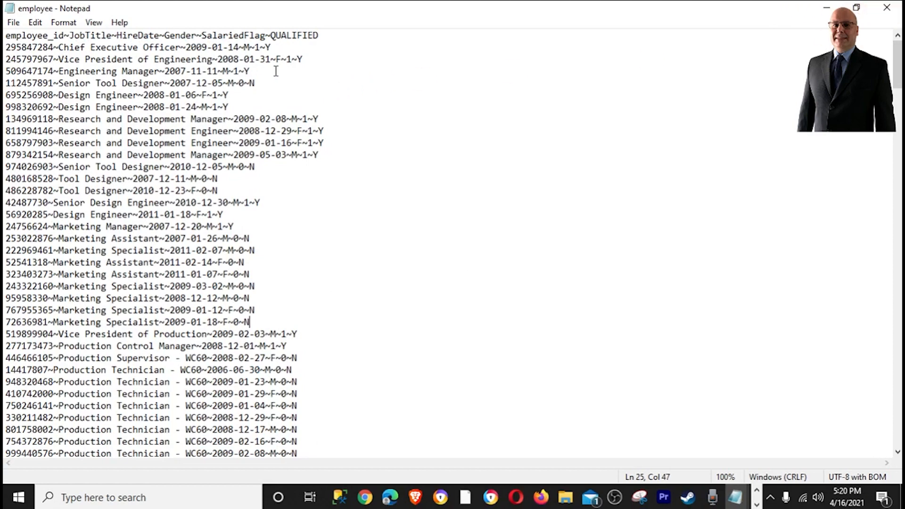
{"action": "mouse_move", "coordinate": [889, 8]}
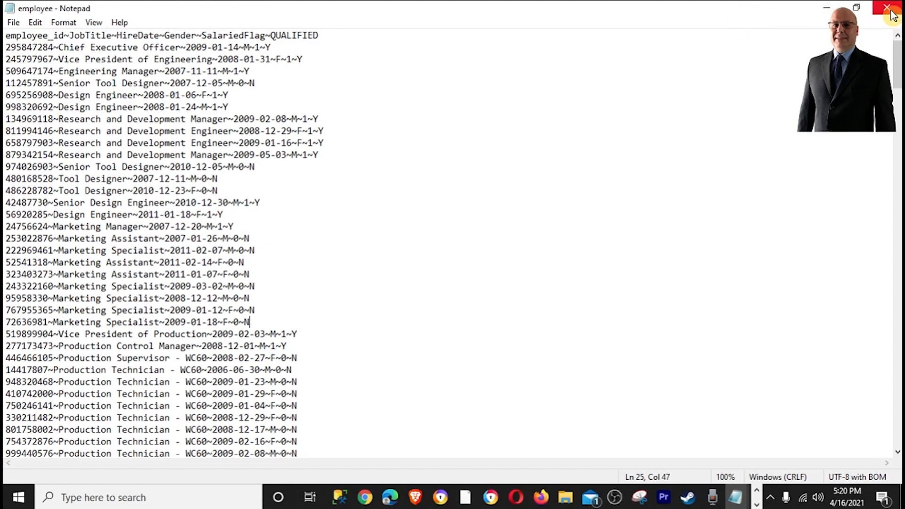
{"action": "mouse_move", "coordinate": [10, 23]}
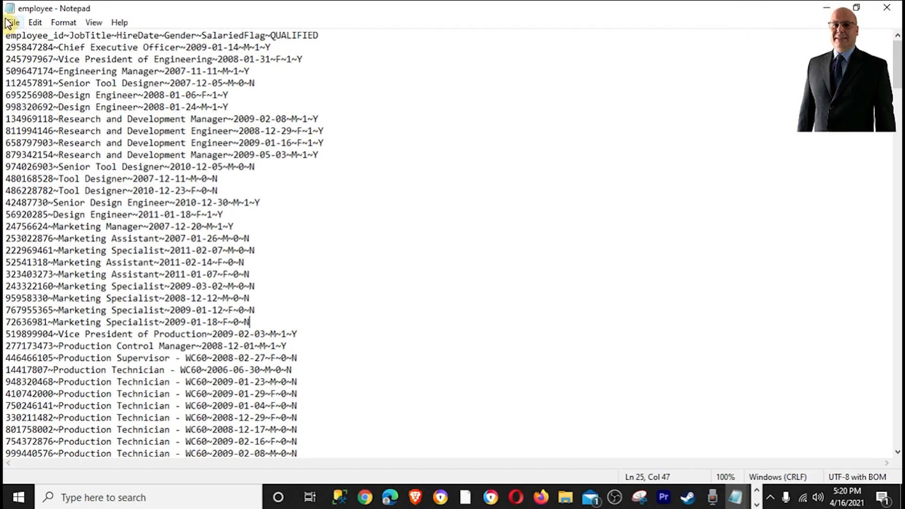
{"action": "double_click", "coordinate": [43, 47]}
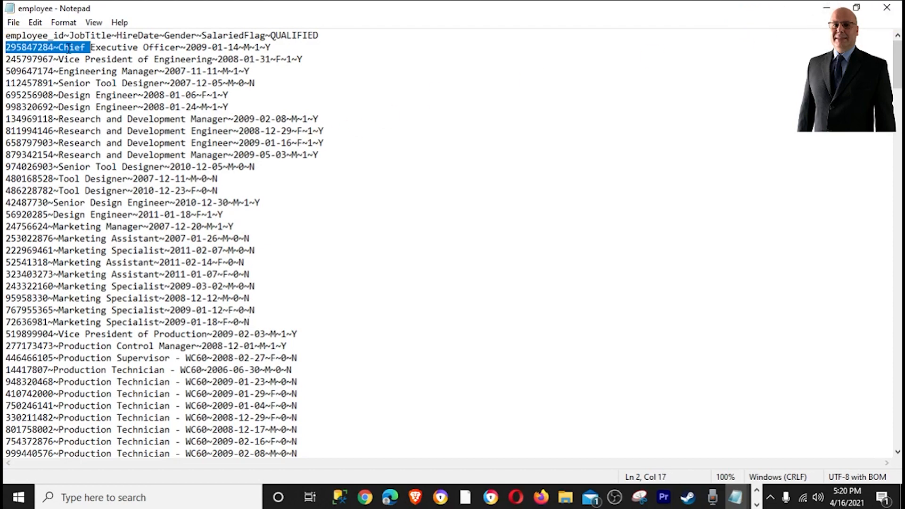
{"action": "left_click", "coordinate": [565, 498]}
{"action": "type", "text": "e"}
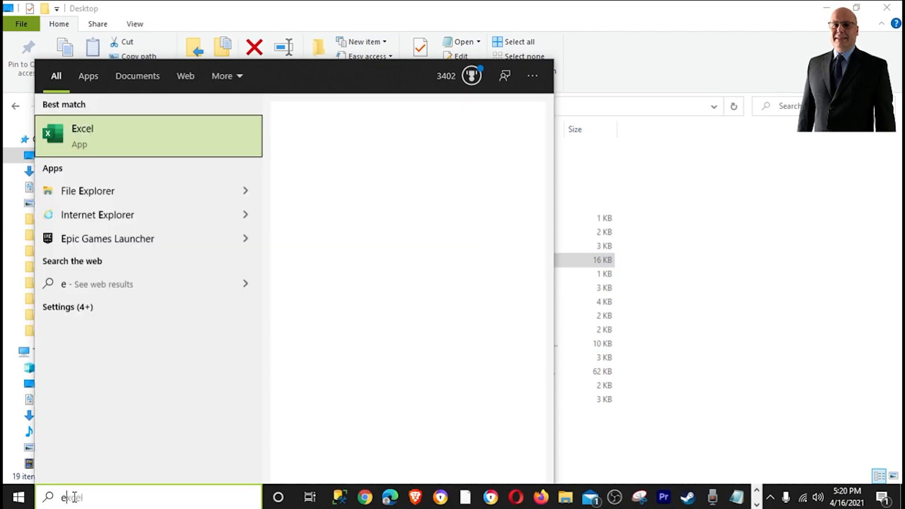
Launch Excel from Windows search and create blank workbook Book1.
{"action": "type", "text": "xcel"}
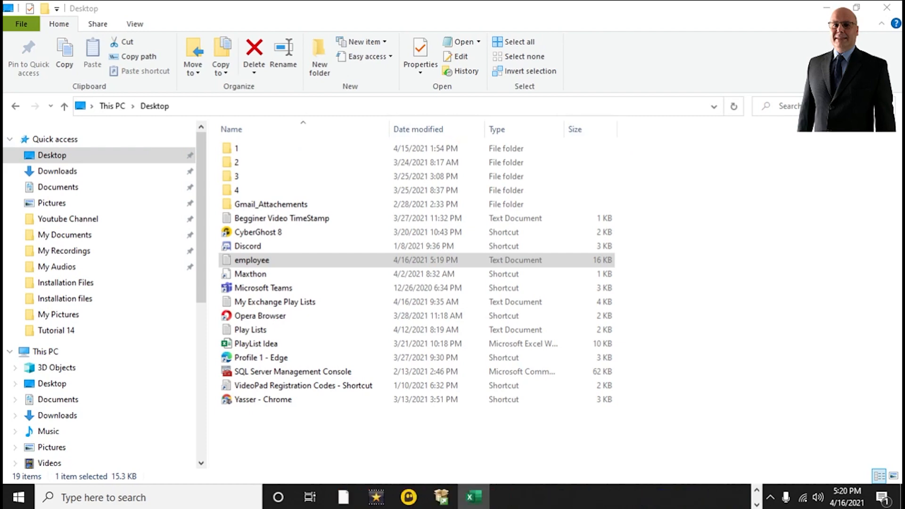
{"action": "left_click", "coordinate": [473, 502]}
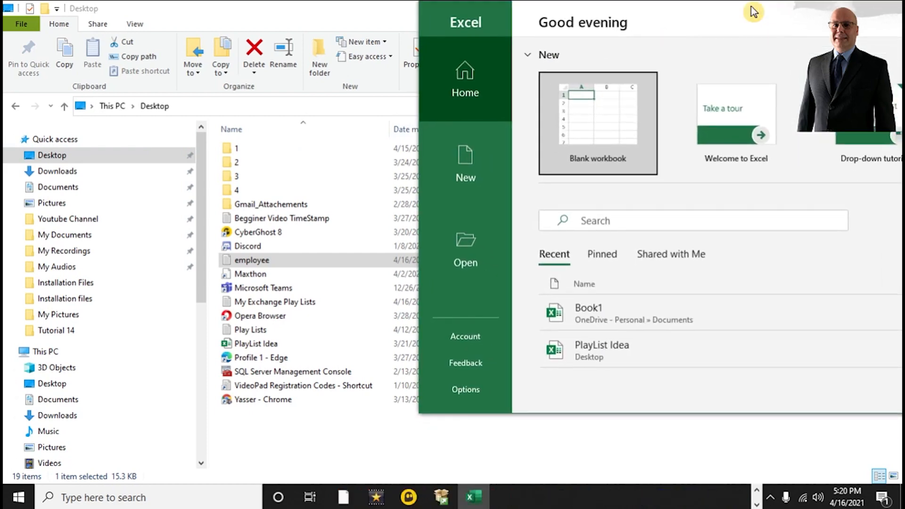
{"action": "left_click", "coordinate": [597, 123]}
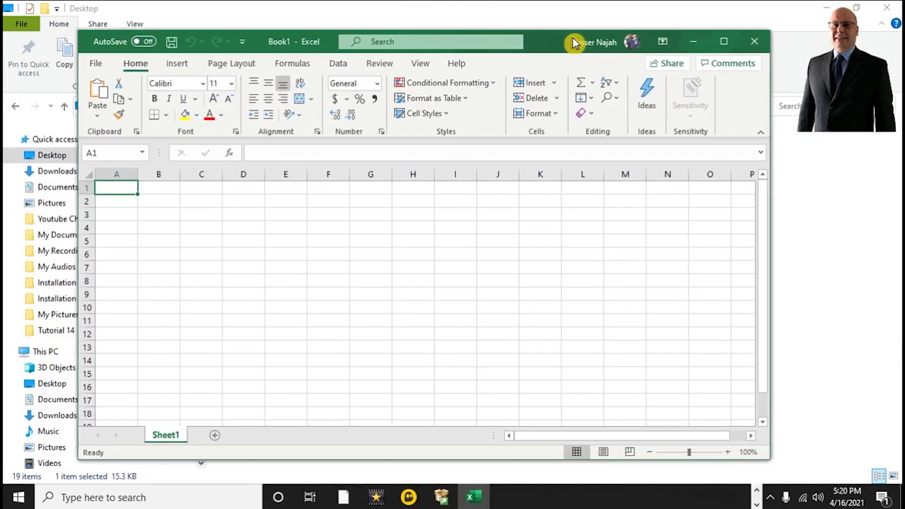
Open employee.txt from the Desktop in full-screen Excel, showing All Files.
{"action": "left_click", "coordinate": [723, 42]}
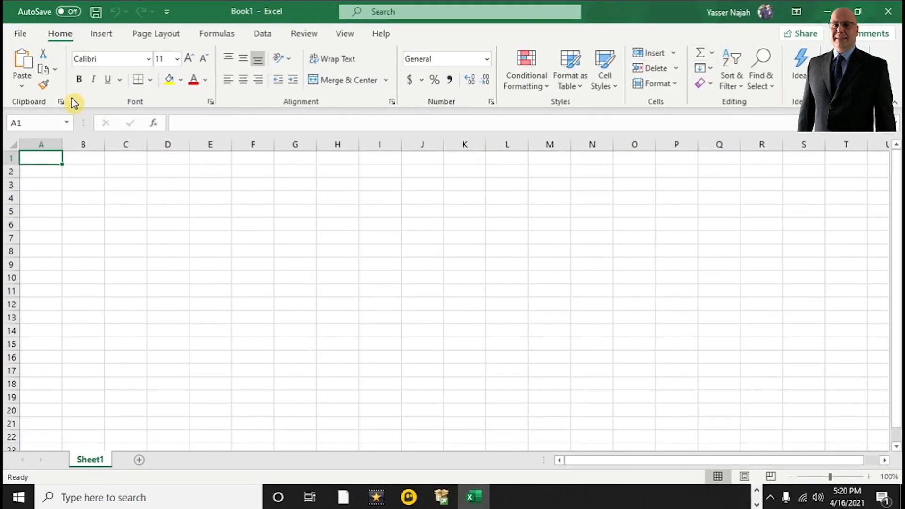
{"action": "left_click", "coordinate": [20, 33]}
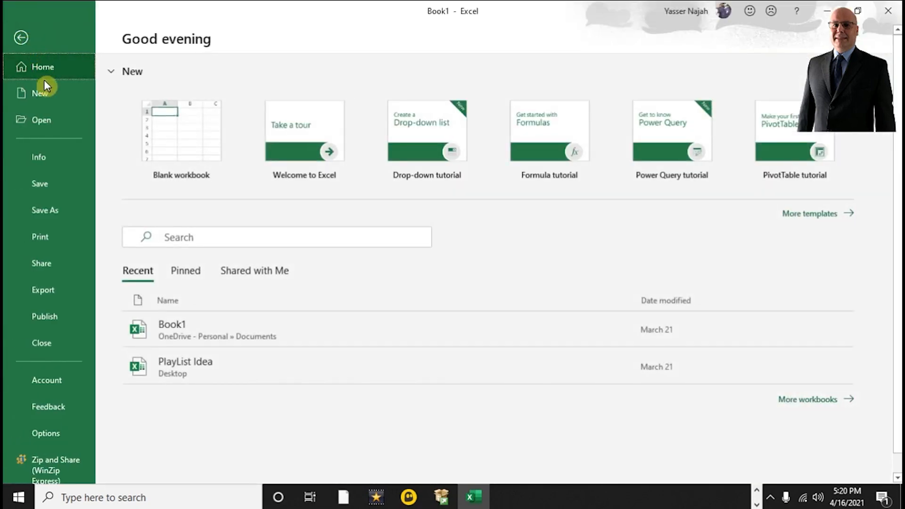
{"action": "left_click", "coordinate": [41, 120]}
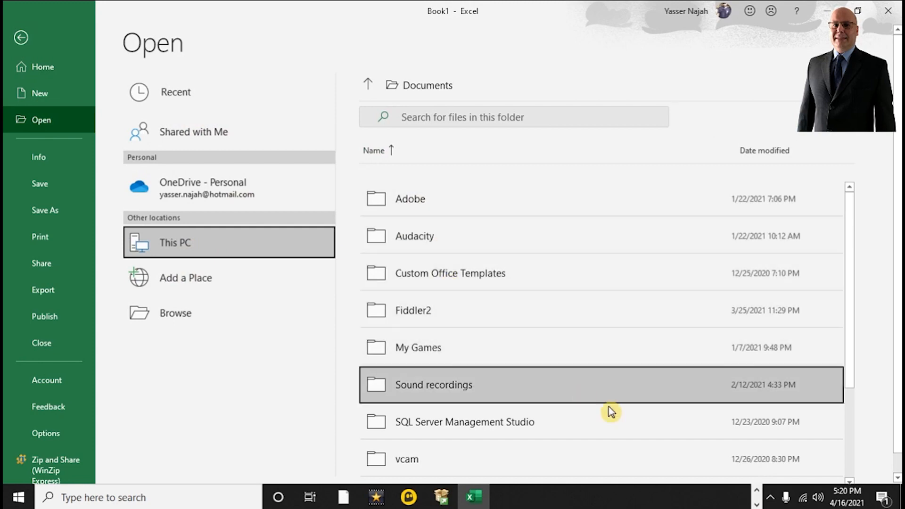
{"action": "mouse_move", "coordinate": [340, 306]}
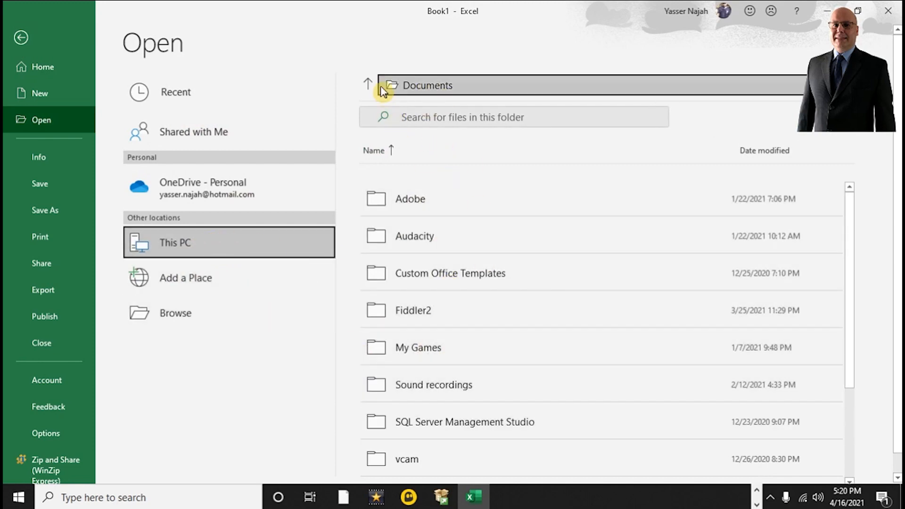
{"action": "left_click", "coordinate": [175, 313]}
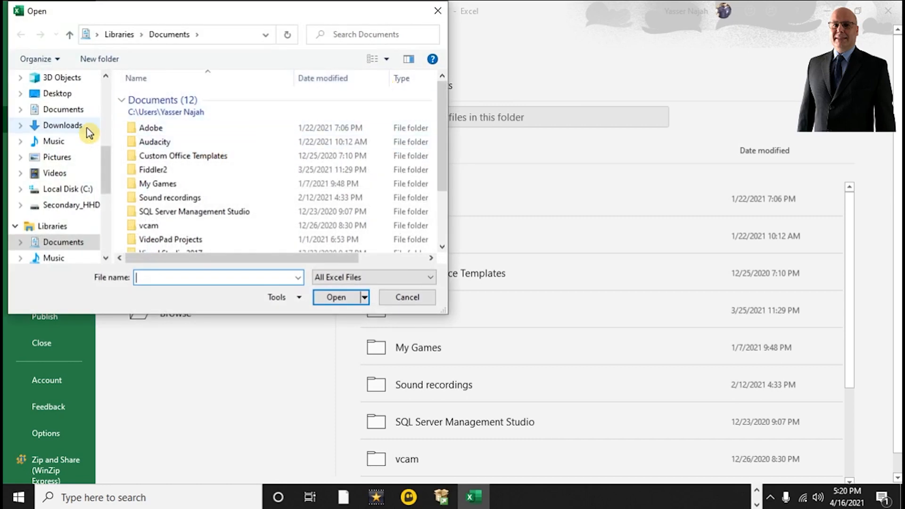
{"action": "left_click", "coordinate": [57, 168]}
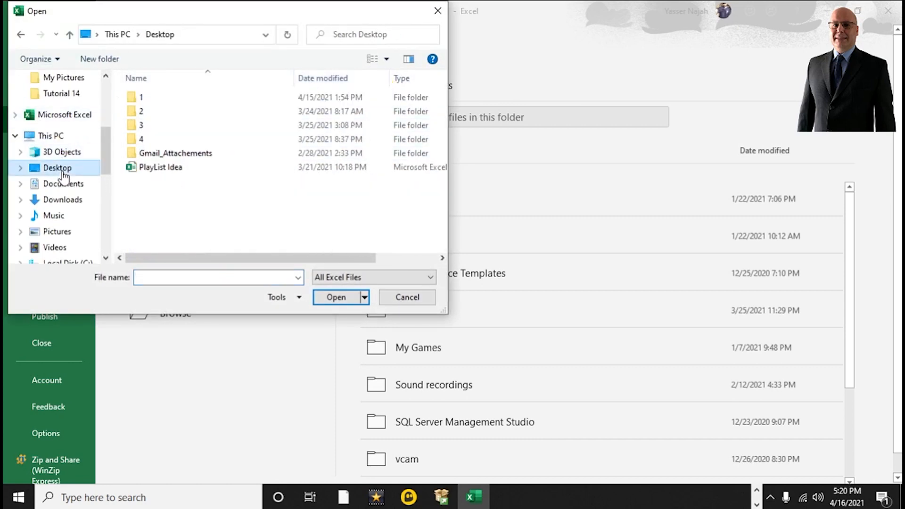
{"action": "mouse_move", "coordinate": [422, 305]}
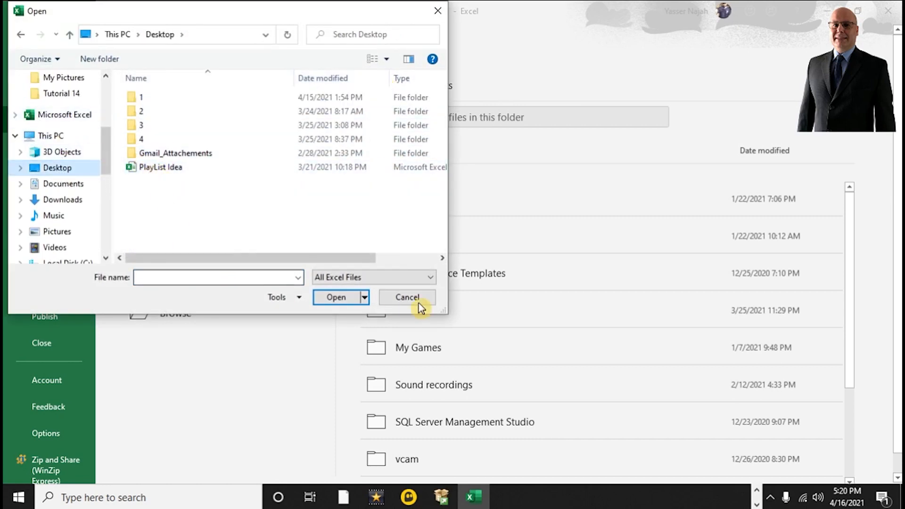
{"action": "left_click", "coordinate": [430, 278]}
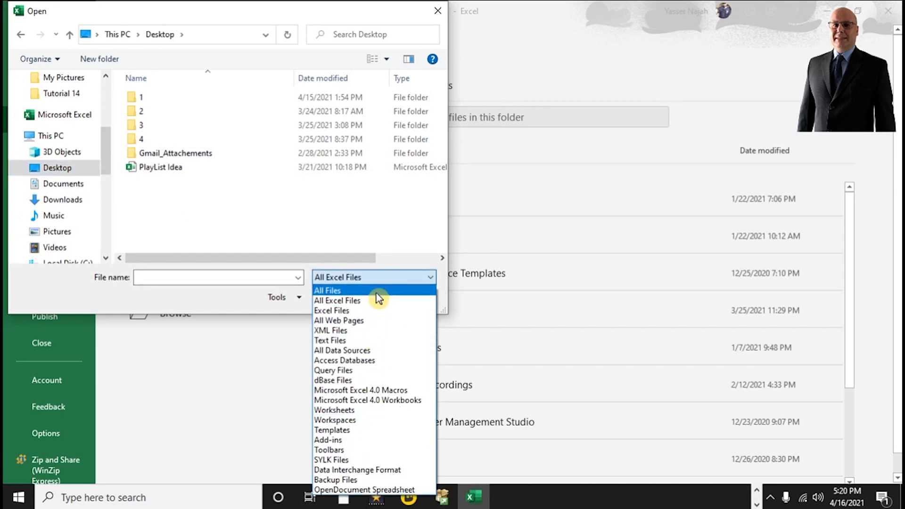
{"action": "left_click", "coordinate": [327, 291]}
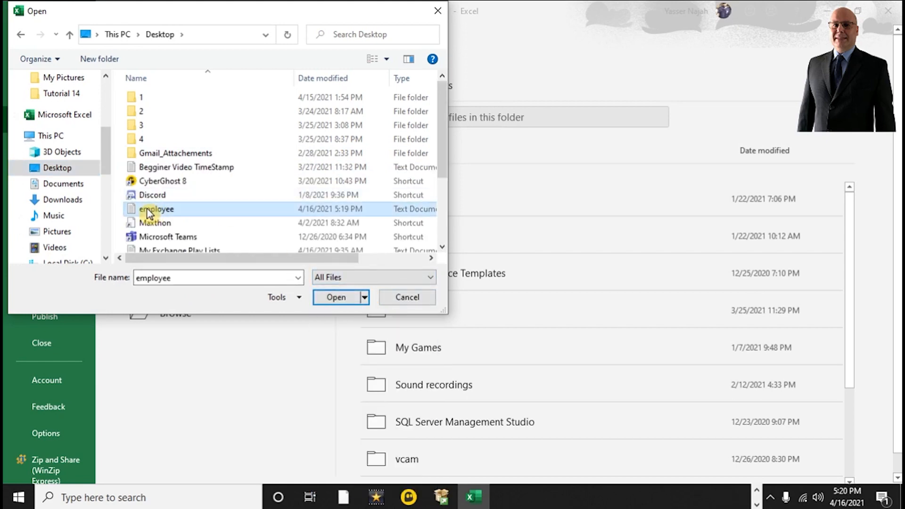
{"action": "left_click", "coordinate": [336, 298]}
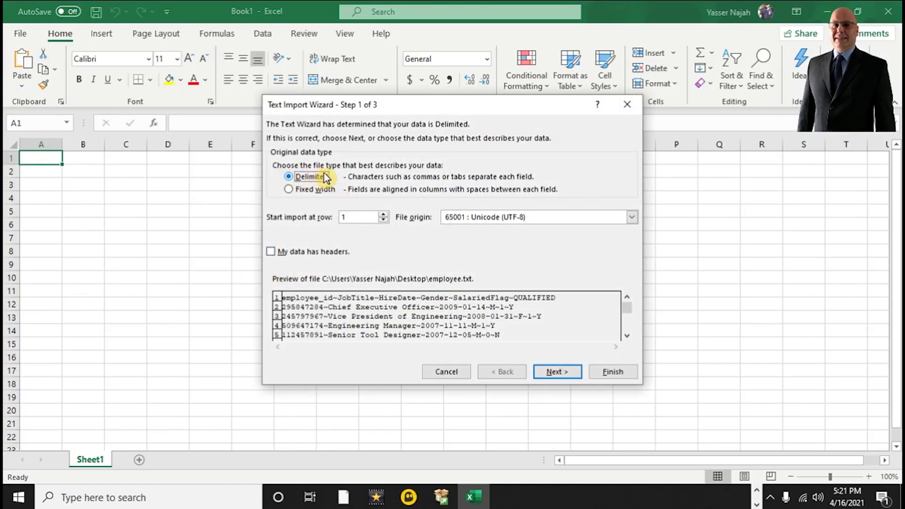
Set the Text Import Wizard delimiter to tilde (~) instead of Tab.
{"action": "left_click", "coordinate": [556, 372]}
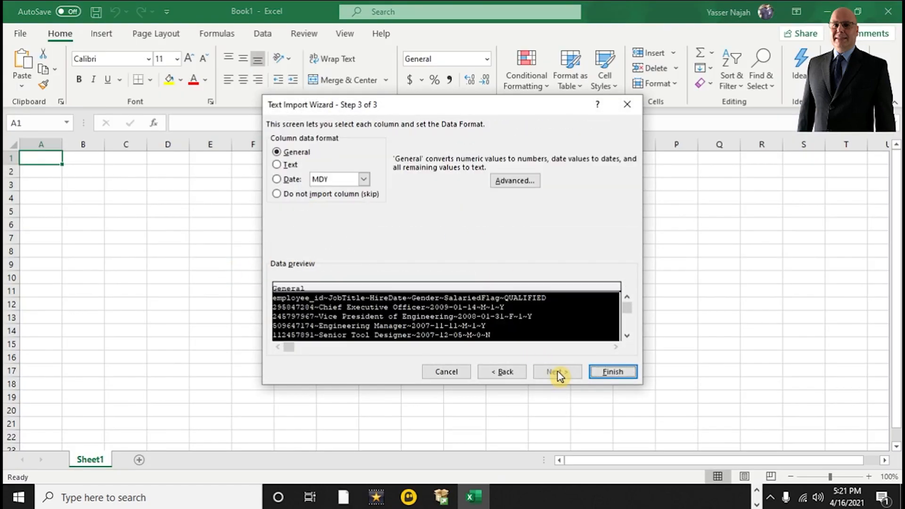
{"action": "left_click", "coordinate": [501, 371]}
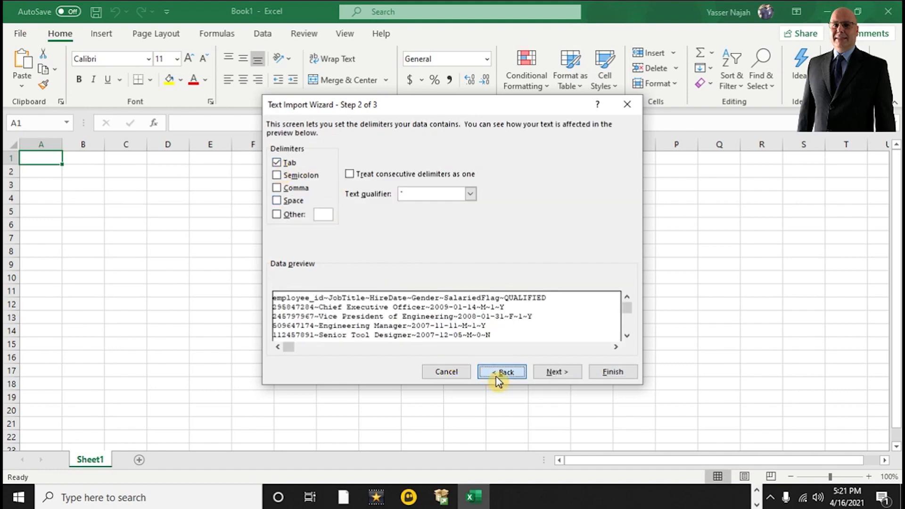
{"action": "left_click", "coordinate": [502, 372]}
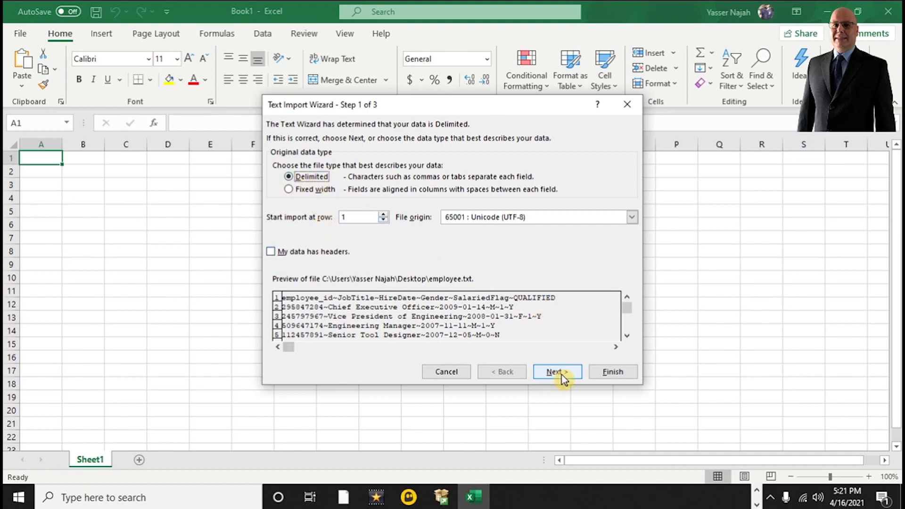
{"action": "left_click", "coordinate": [556, 371]}
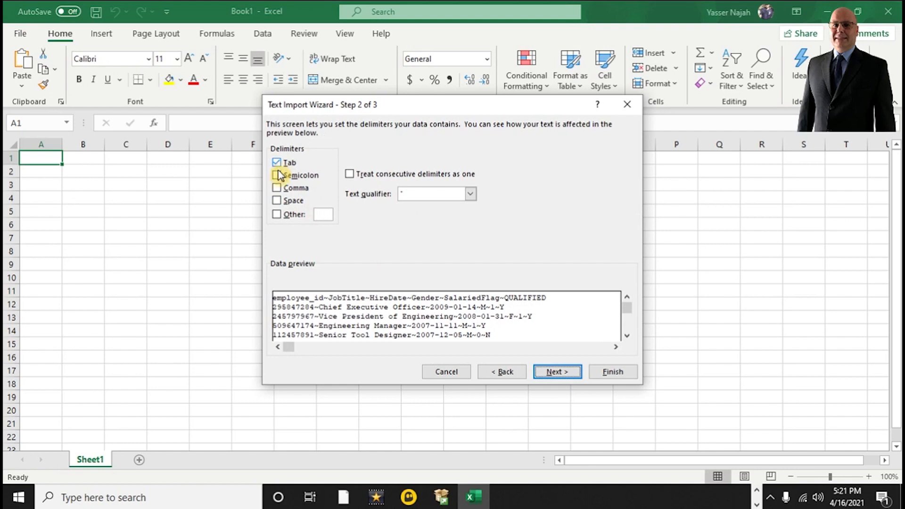
{"action": "mouse_move", "coordinate": [277, 218]}
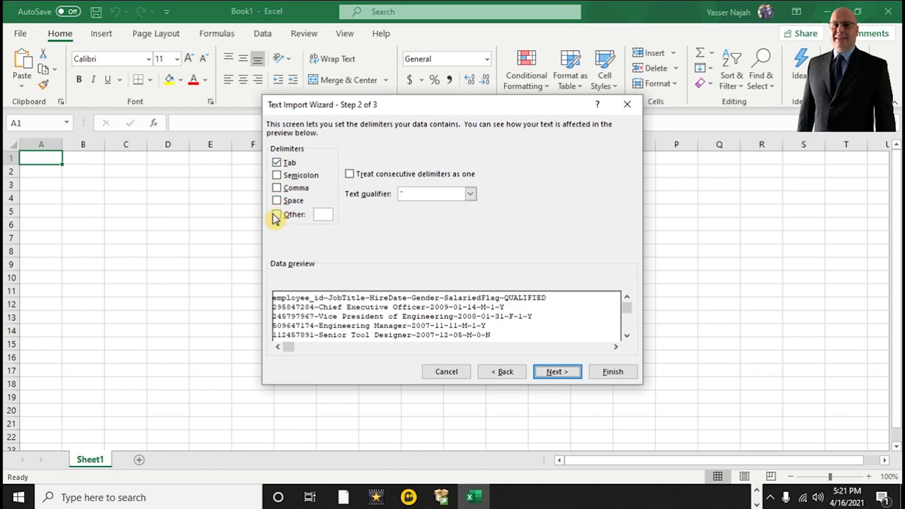
{"action": "left_click", "coordinate": [277, 214]}
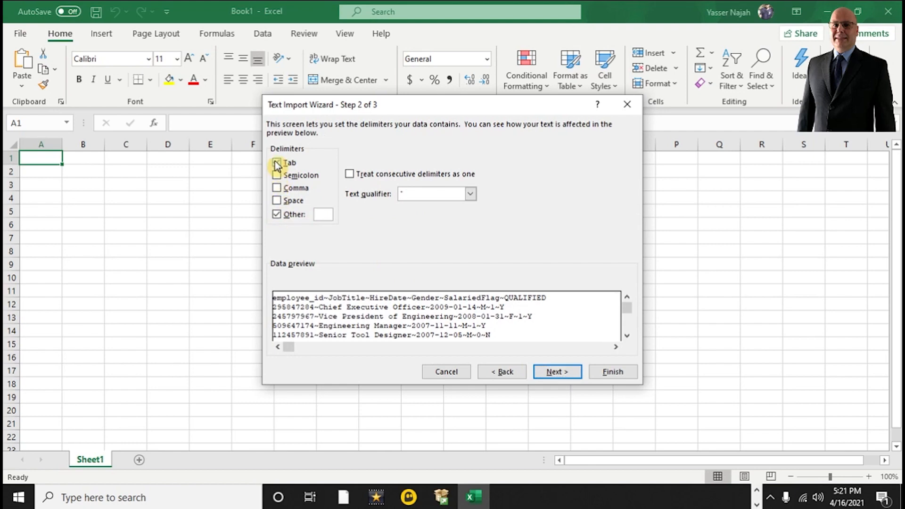
{"action": "left_click", "coordinate": [277, 163]}
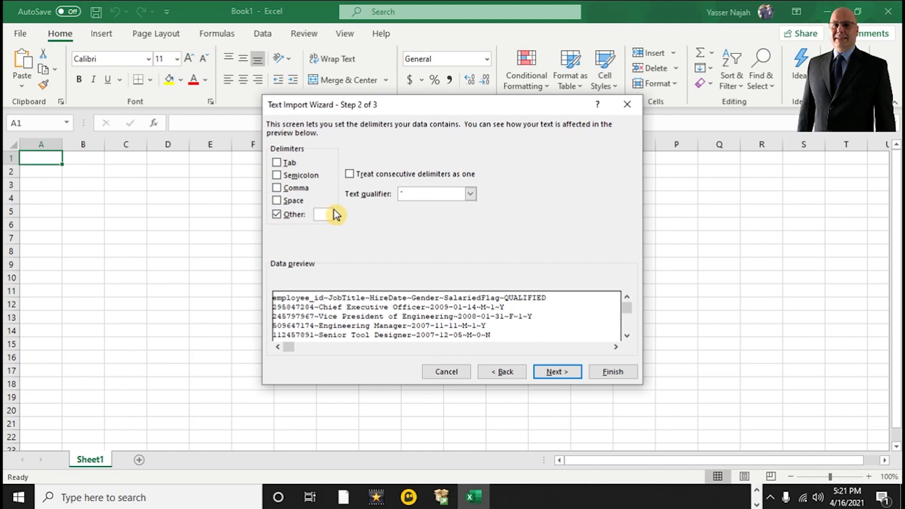
{"action": "type", "text": "~"}
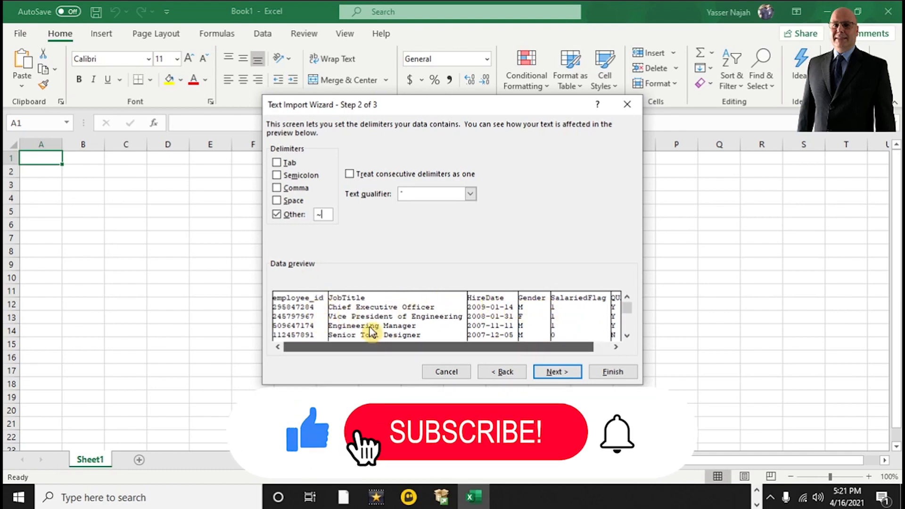
Import employee_id and JobTitle as Text columns and finish the import.
{"action": "left_click", "coordinate": [556, 372]}
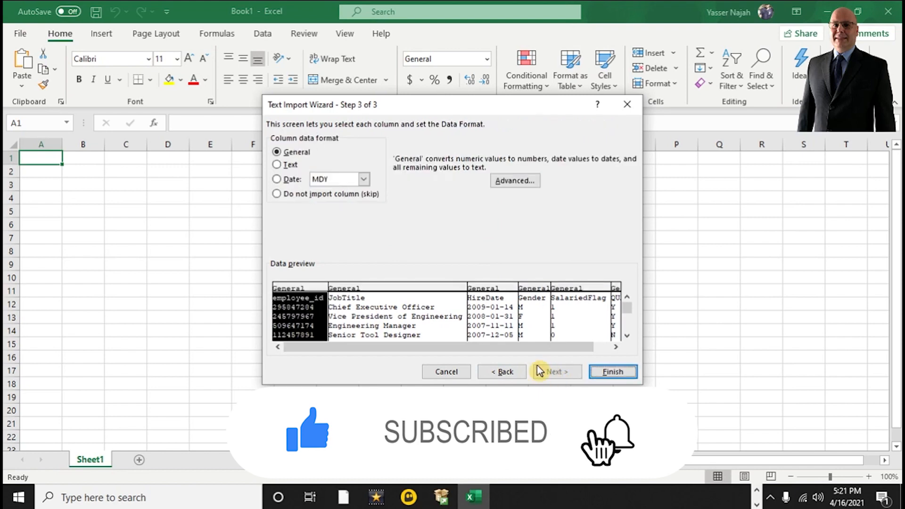
{"action": "mouse_move", "coordinate": [400, 314]}
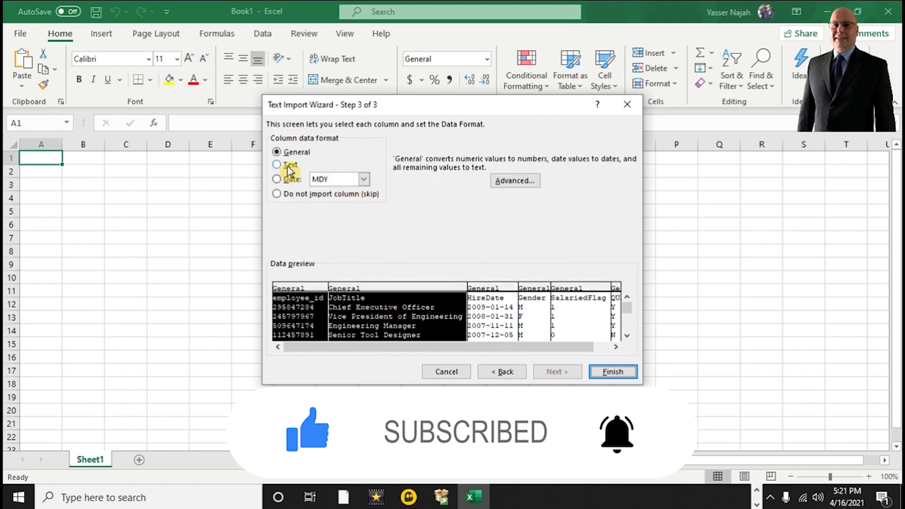
{"action": "left_click", "coordinate": [278, 164]}
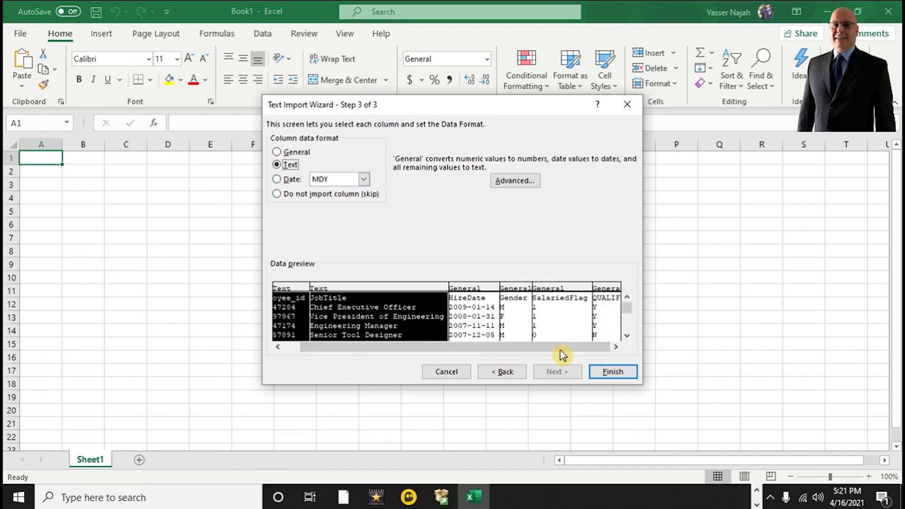
{"action": "left_click", "coordinate": [613, 371]}
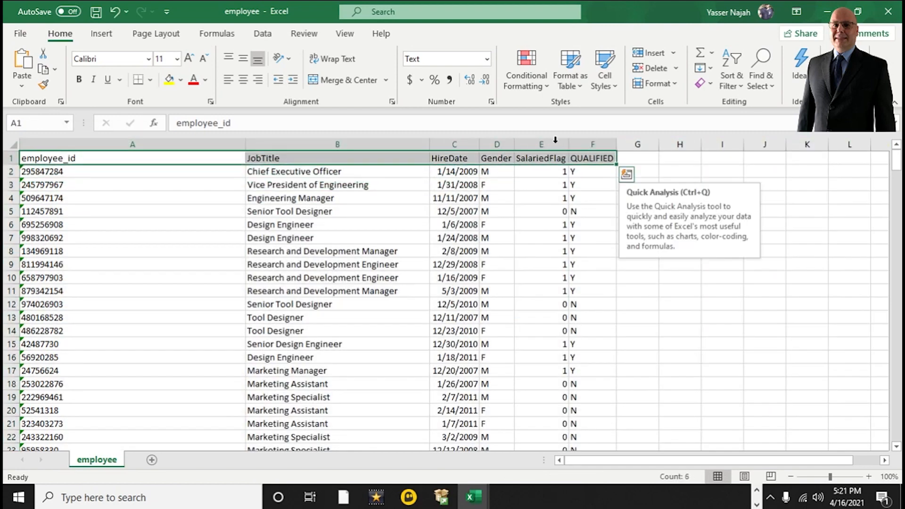
Fill the header row black, narrow employee_id, and centre SalariedFlag and QUALIFIED.
{"action": "left_click", "coordinate": [180, 80]}
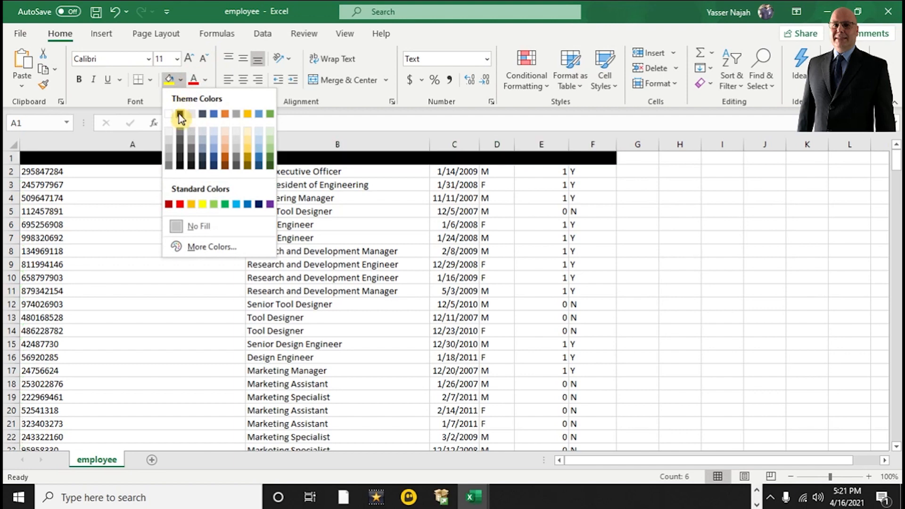
{"action": "left_click", "coordinate": [181, 114]}
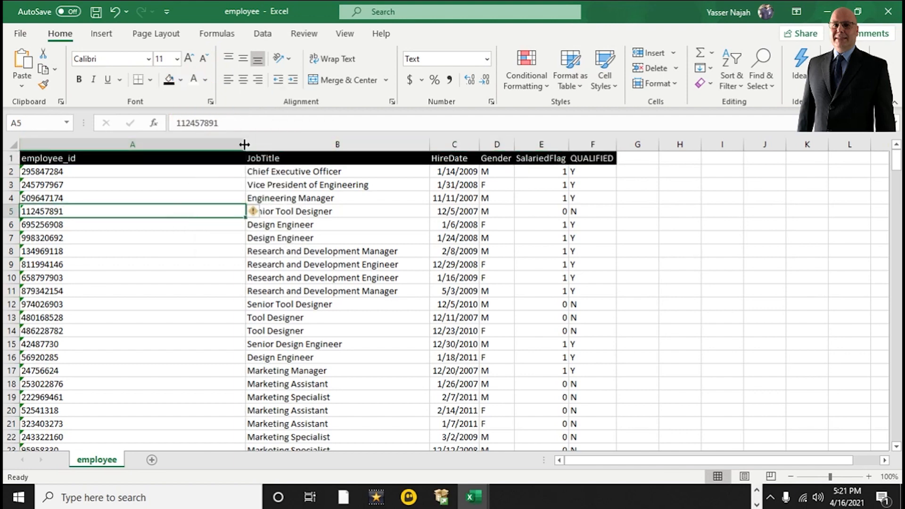
{"action": "left_click_drag", "start_coordinate": [245, 144], "coordinate": [121, 144]}
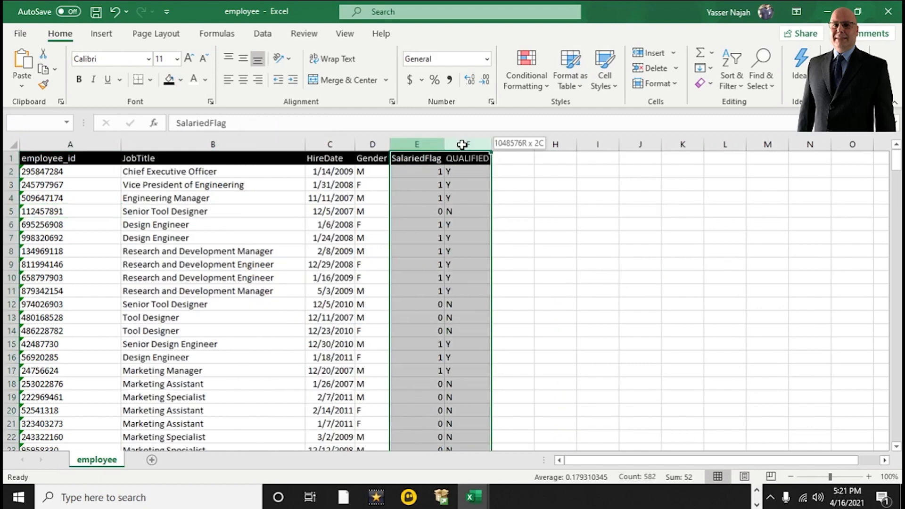
{"action": "left_click", "coordinate": [554, 211]}
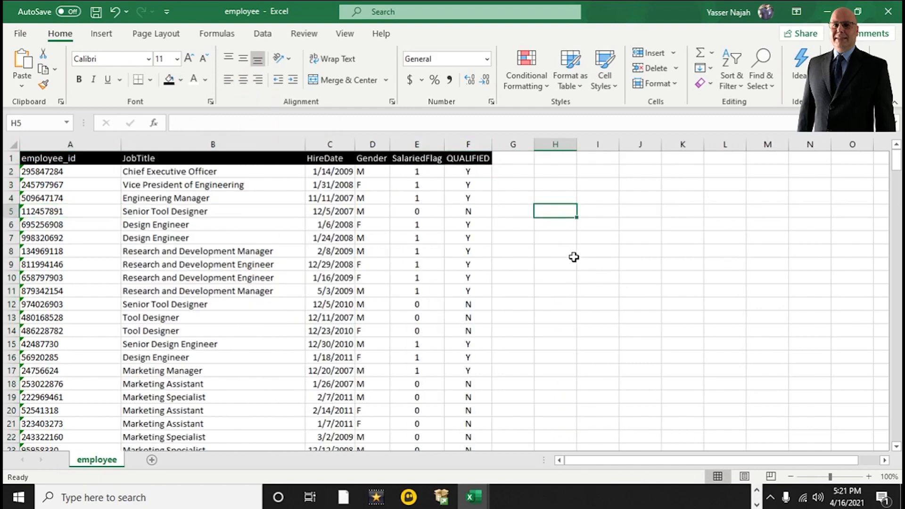
{"action": "mouse_move", "coordinate": [599, 293]}
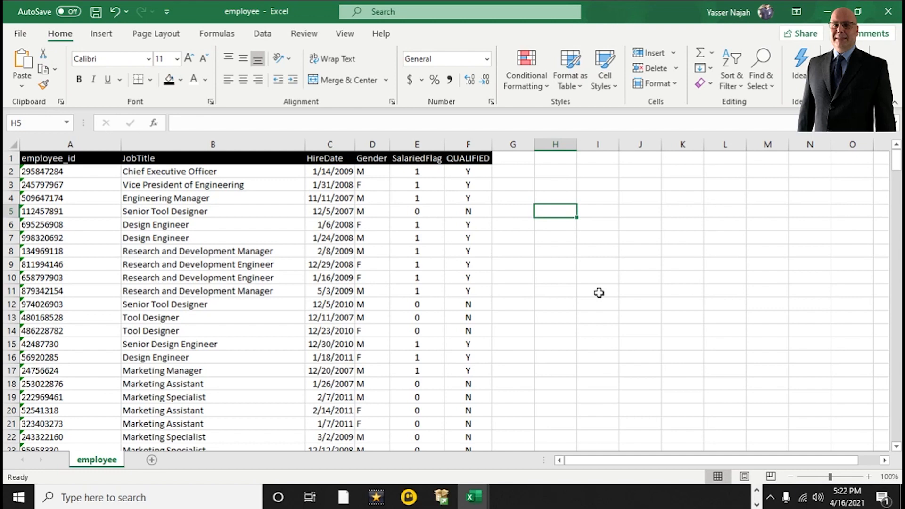
{"action": "mouse_move", "coordinate": [558, 272]}
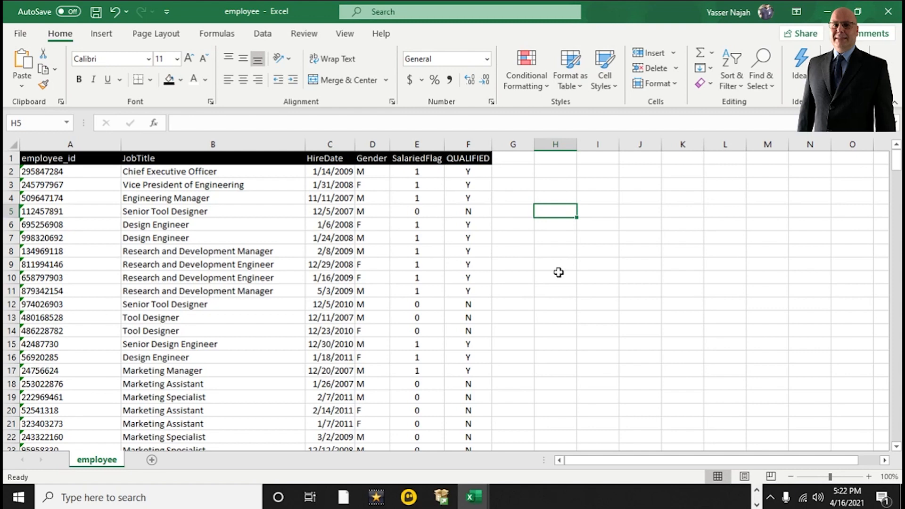
{"action": "mouse_move", "coordinate": [625, 8]}
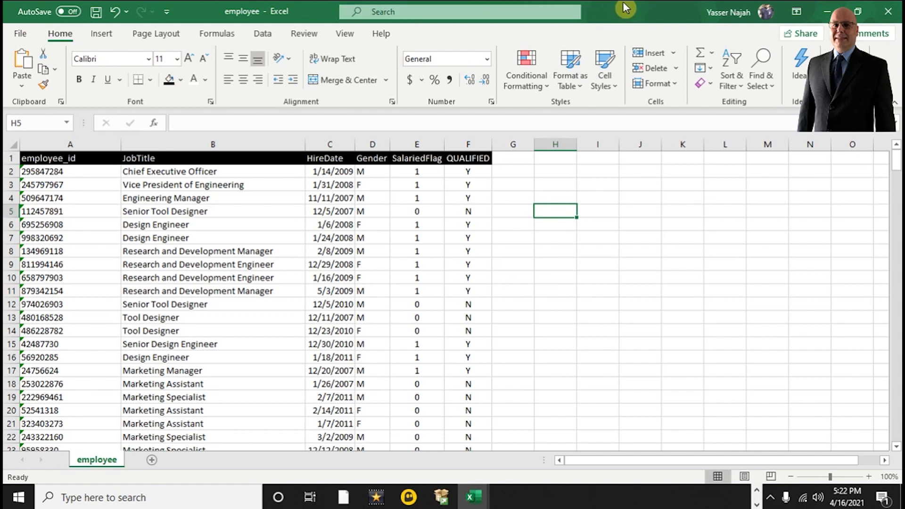